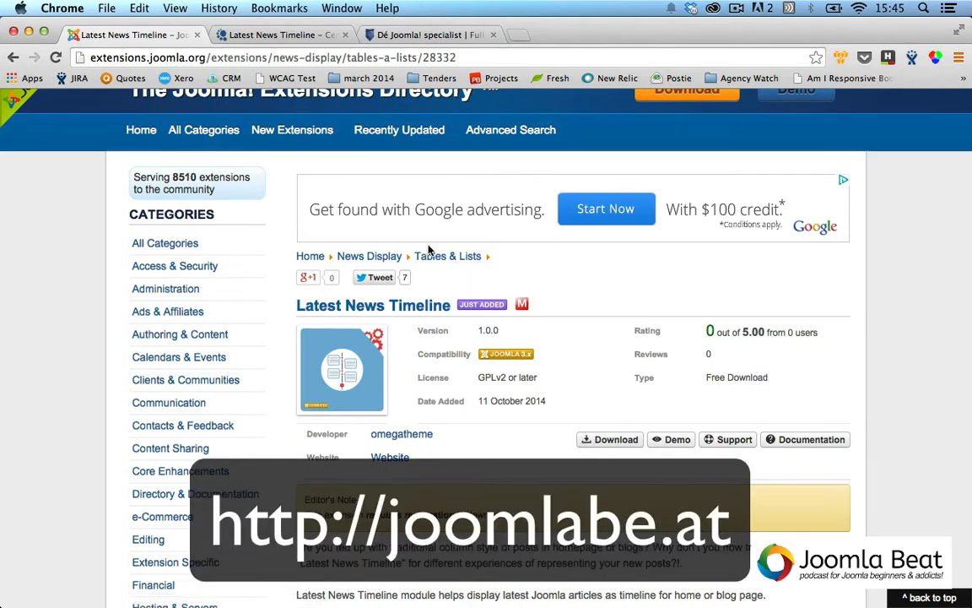
Scroll the centred timeline from the 18 October 2014 header down to the early October posts.
{"action": "scroll", "scroll_direction": "down", "scroll_amount": 3}
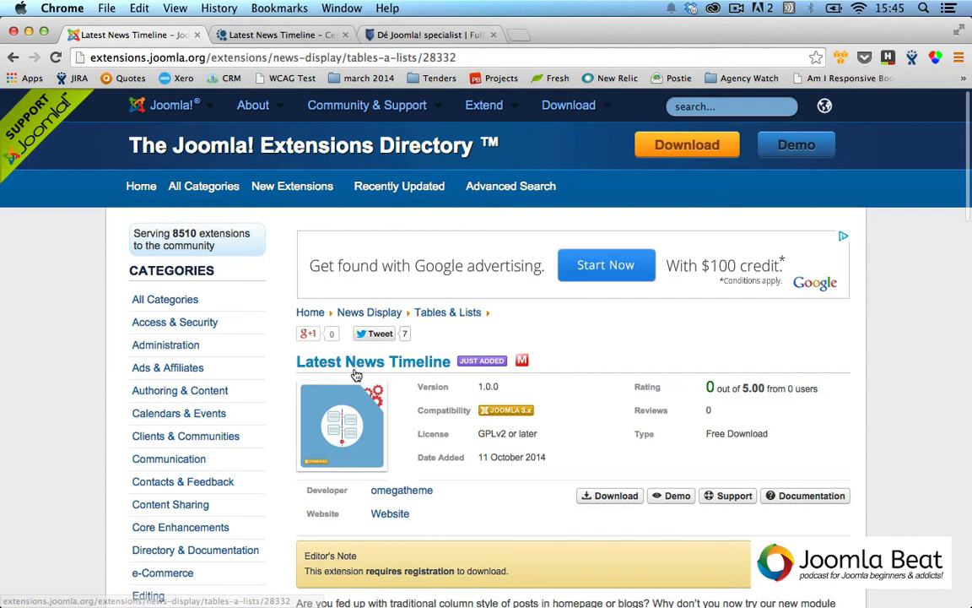
{"action": "mouse_move", "coordinate": [469, 378]}
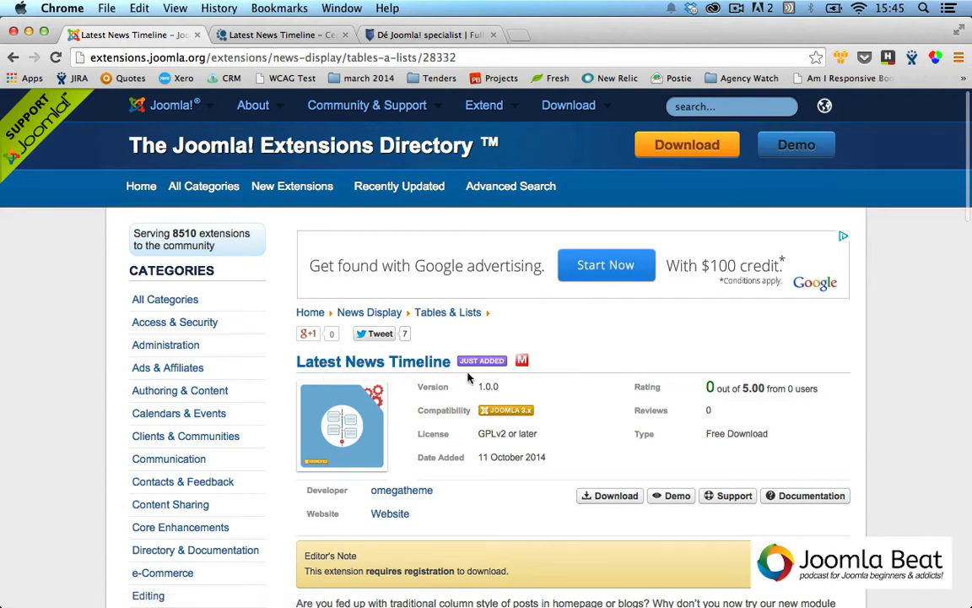
{"action": "mouse_move", "coordinate": [583, 372]}
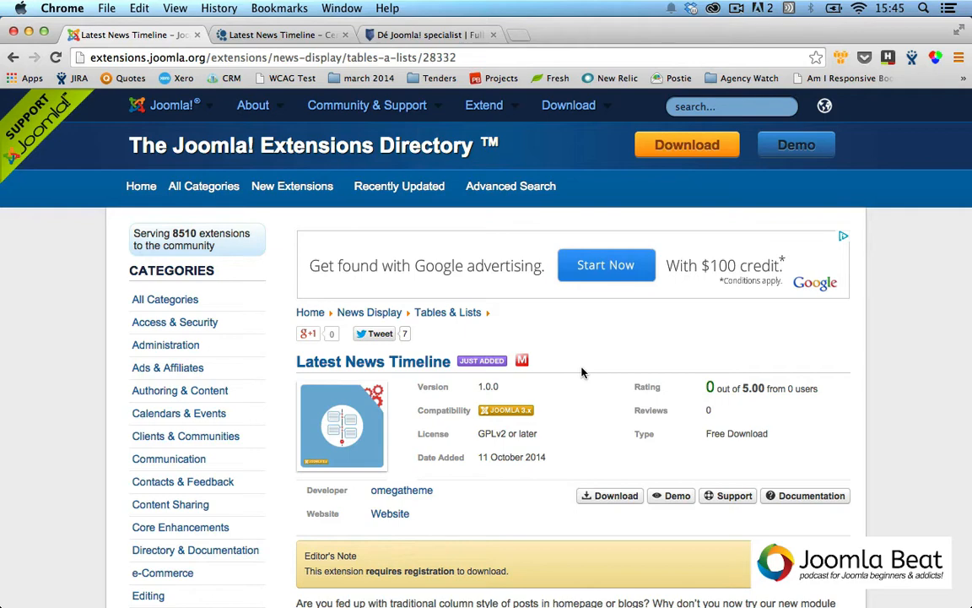
{"action": "scroll", "scroll_direction": "down", "scroll_amount": 3}
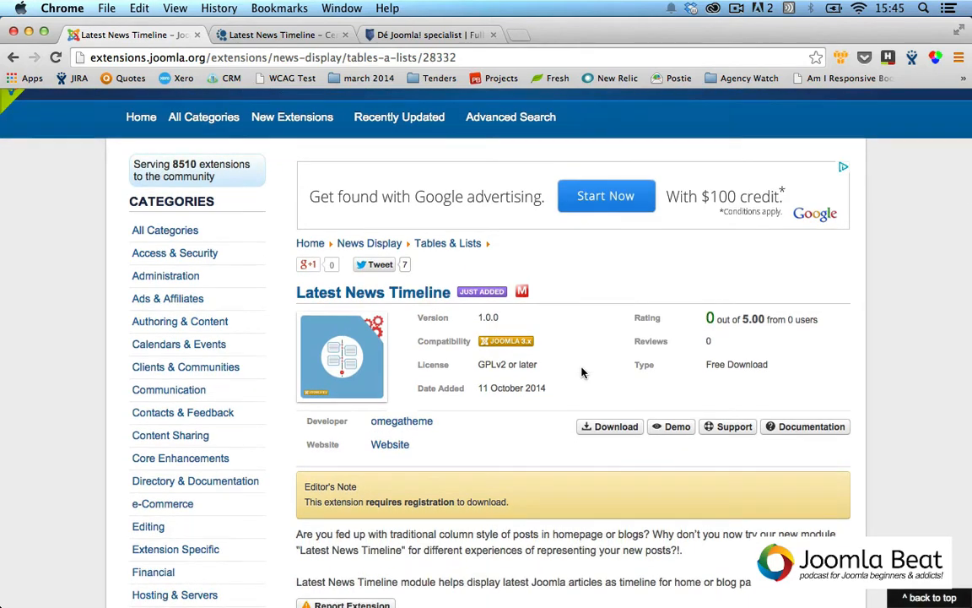
{"action": "scroll", "scroll_direction": "down", "scroll_amount": 3}
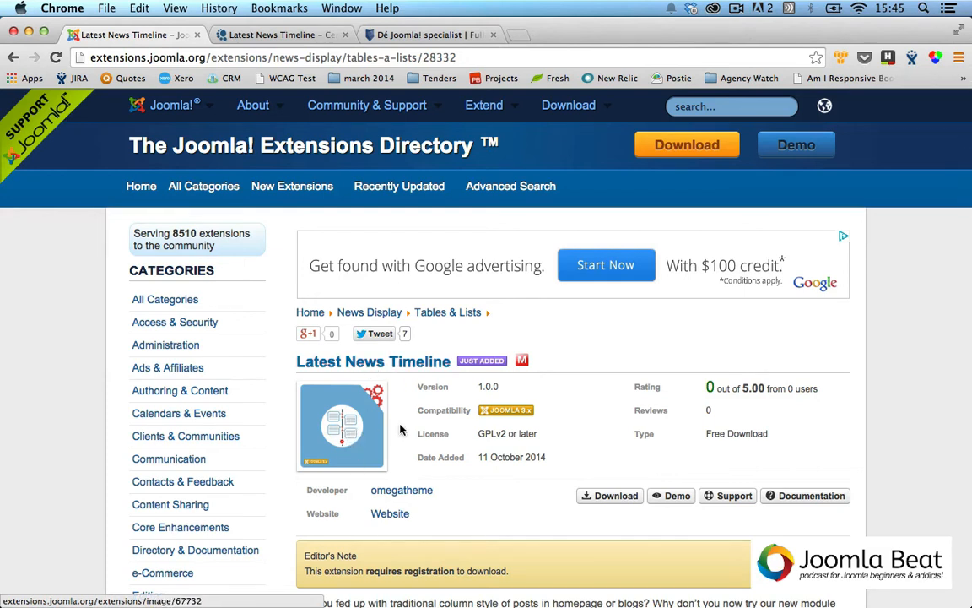
{"action": "mouse_move", "coordinate": [566, 421]}
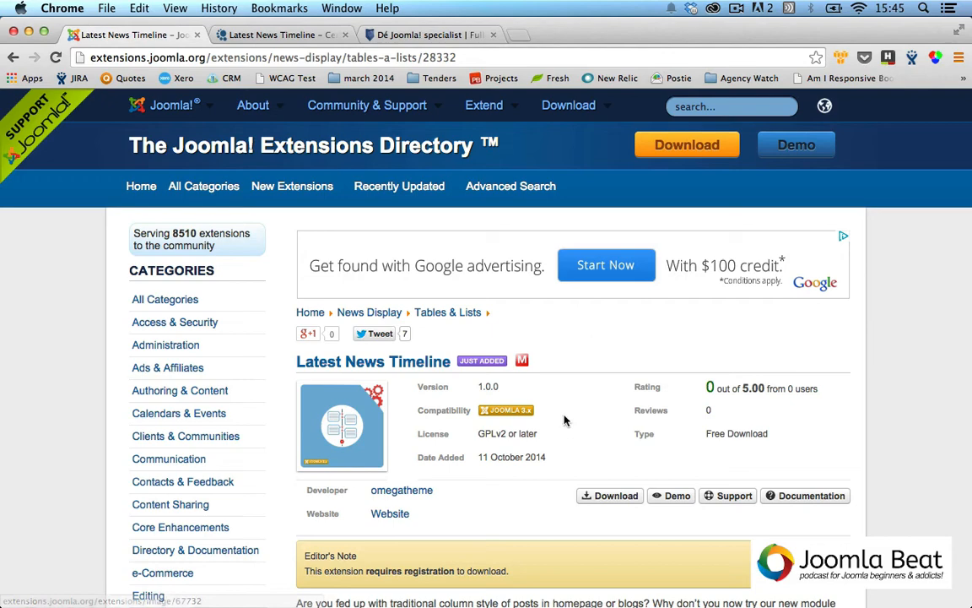
{"action": "mouse_move", "coordinate": [615, 416]}
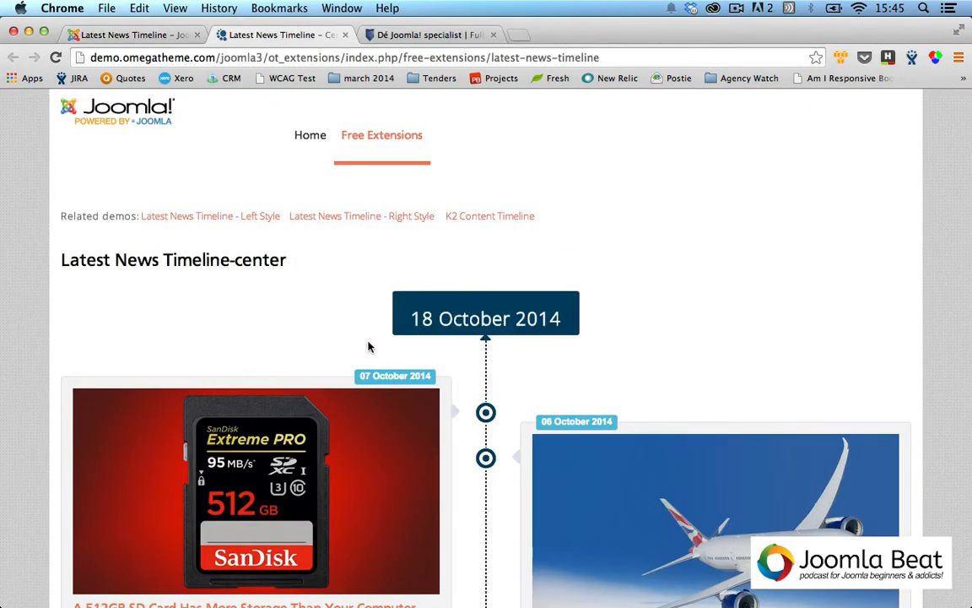
{"action": "scroll", "scroll_direction": "down", "scroll_amount": 3}
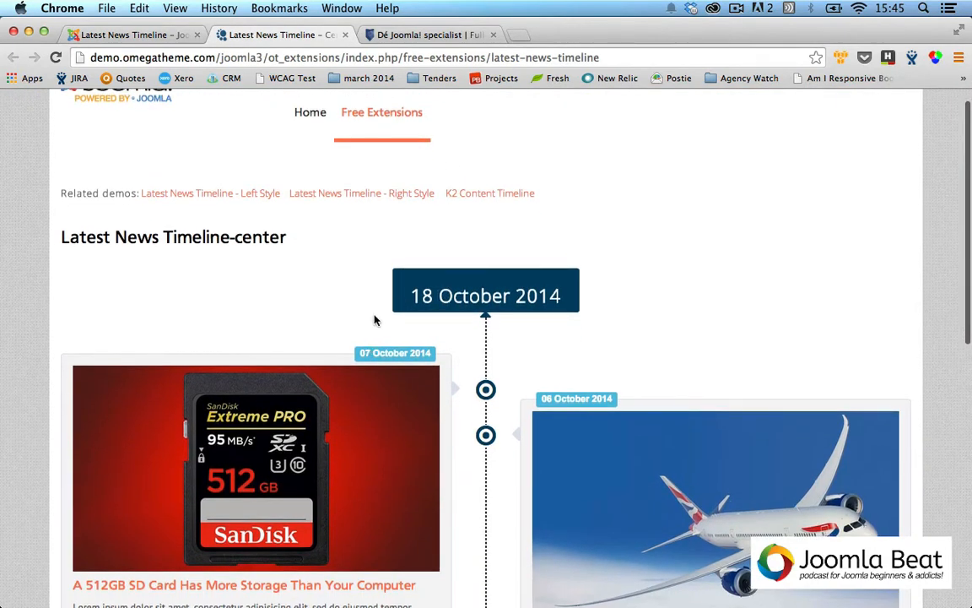
{"action": "scroll", "scroll_direction": "down", "scroll_amount": 3}
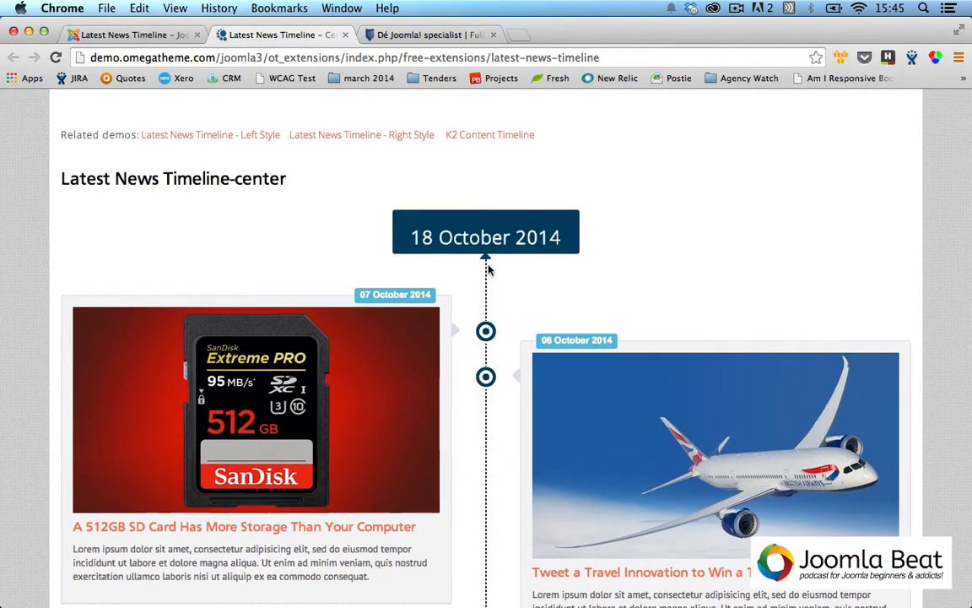
{"action": "scroll", "scroll_direction": "down", "scroll_amount": 3}
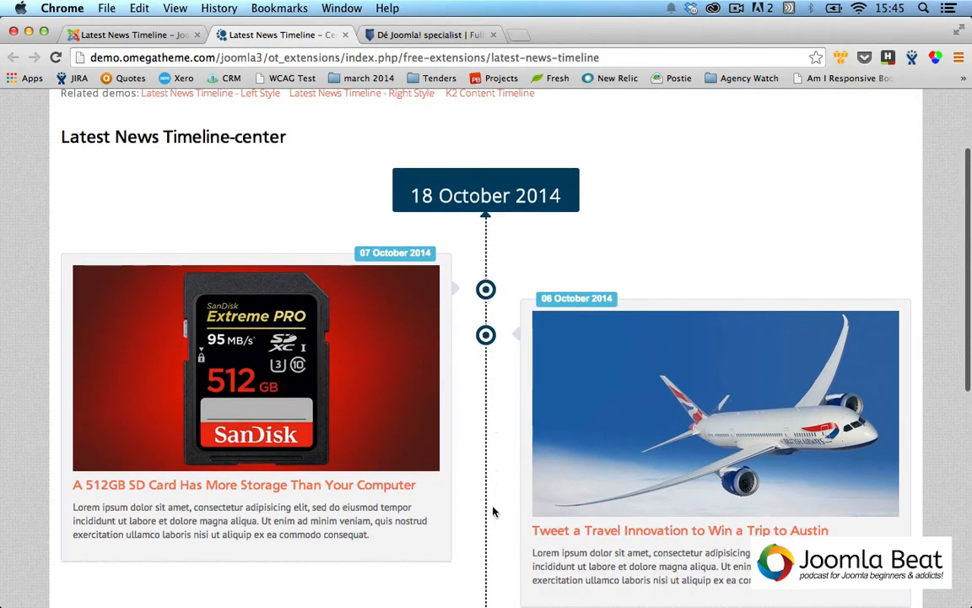
{"action": "scroll", "scroll_direction": "down", "scroll_amount": 3}
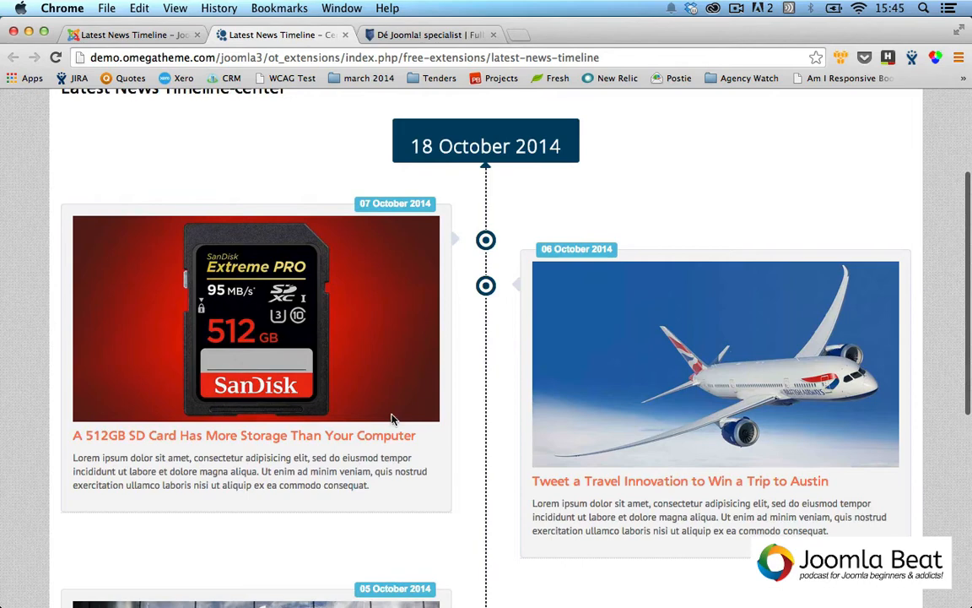
{"action": "mouse_move", "coordinate": [460, 344]}
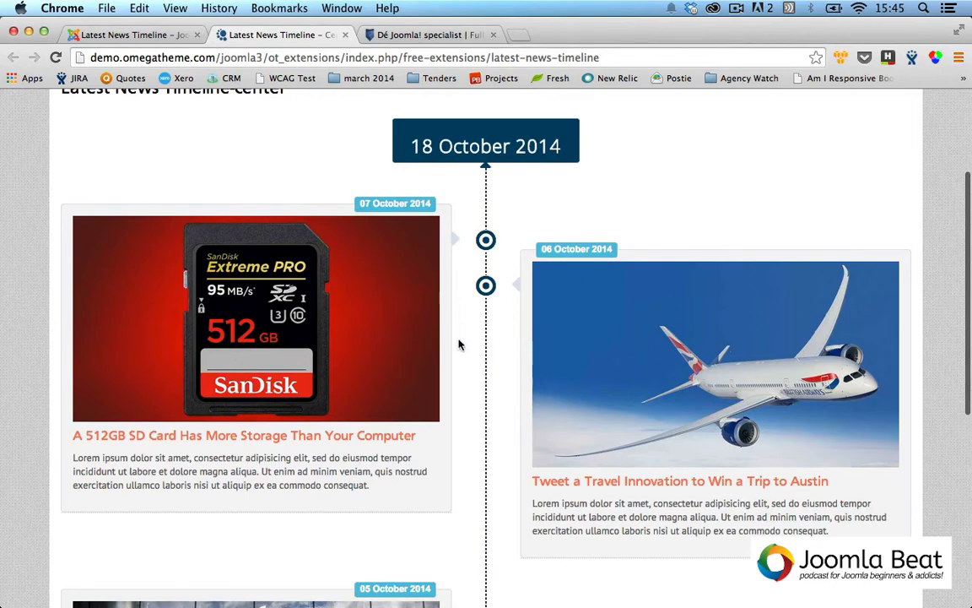
{"action": "mouse_move", "coordinate": [435, 228]}
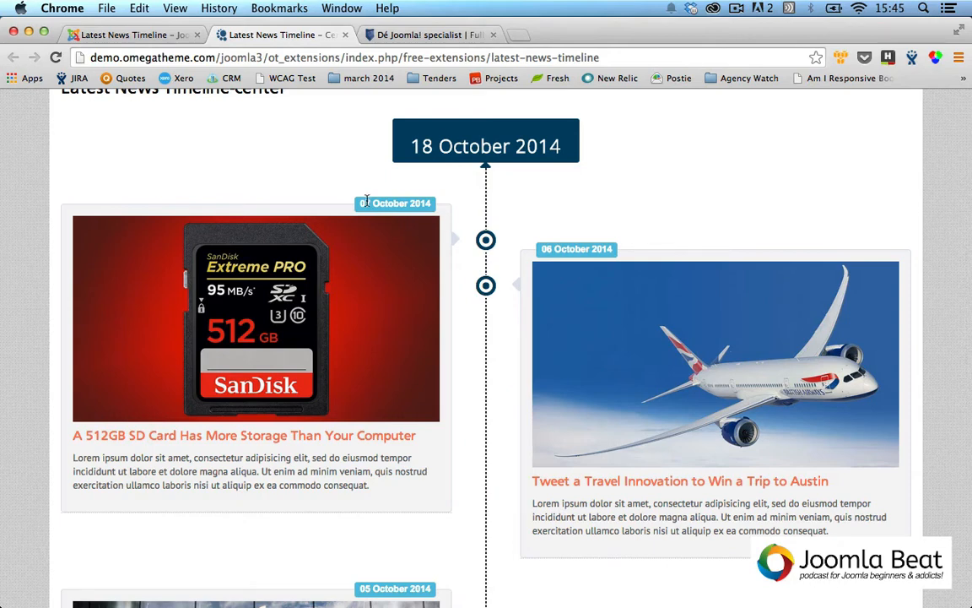
{"action": "scroll", "scroll_direction": "down", "scroll_amount": 3}
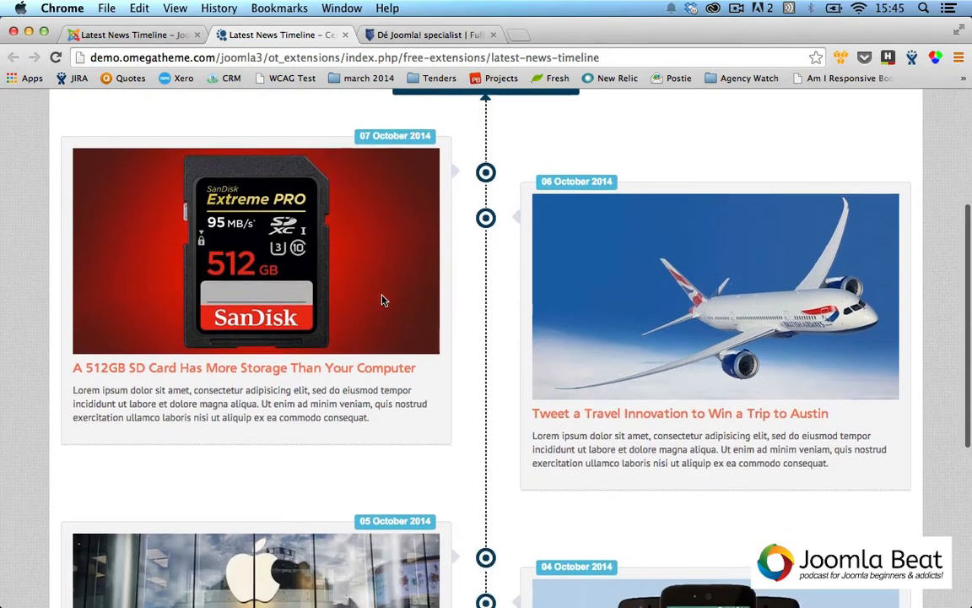
{"action": "scroll", "scroll_direction": "down", "scroll_amount": 3}
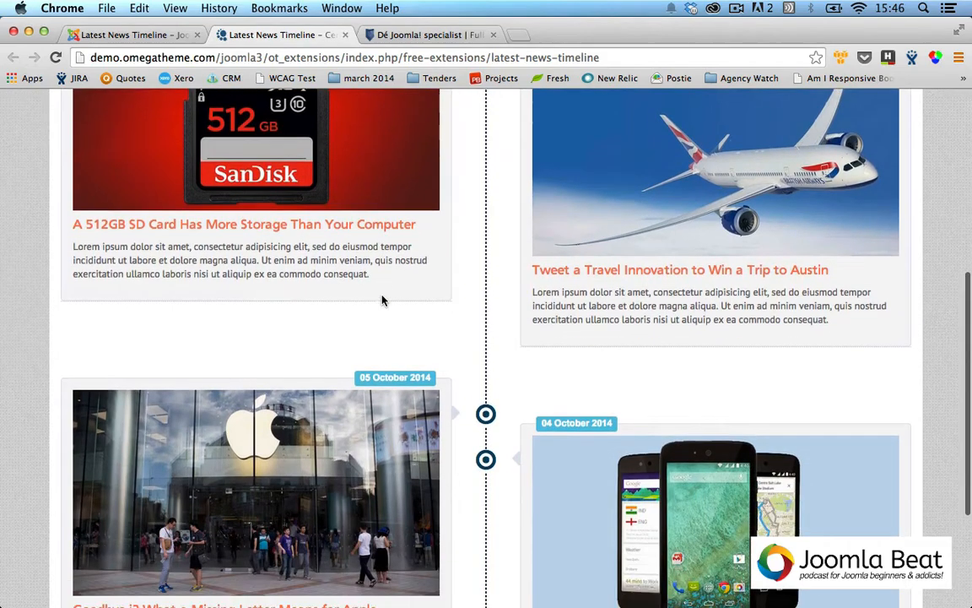
{"action": "scroll", "scroll_direction": "down", "scroll_amount": 3}
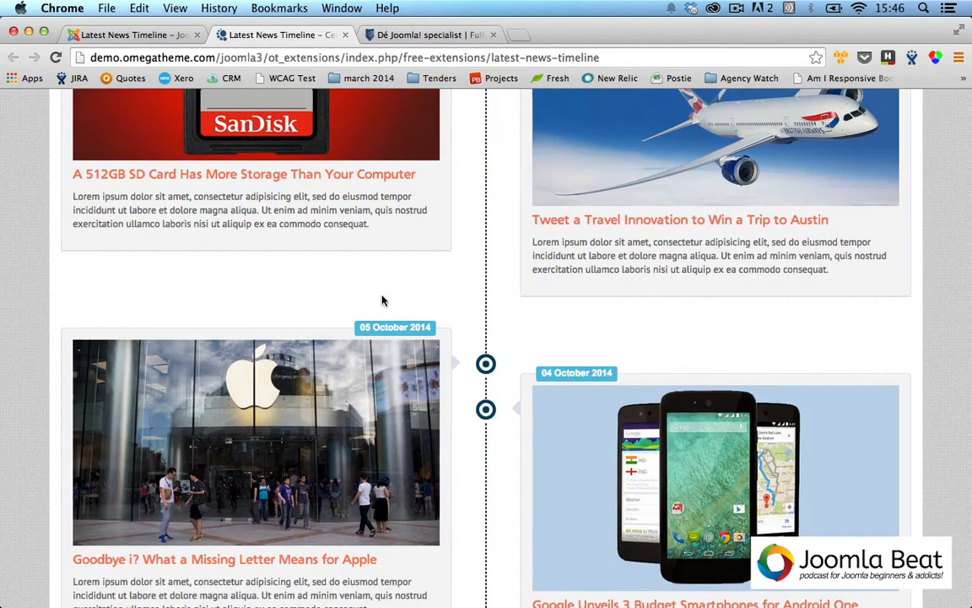
{"action": "scroll", "scroll_direction": "down", "scroll_amount": 3}
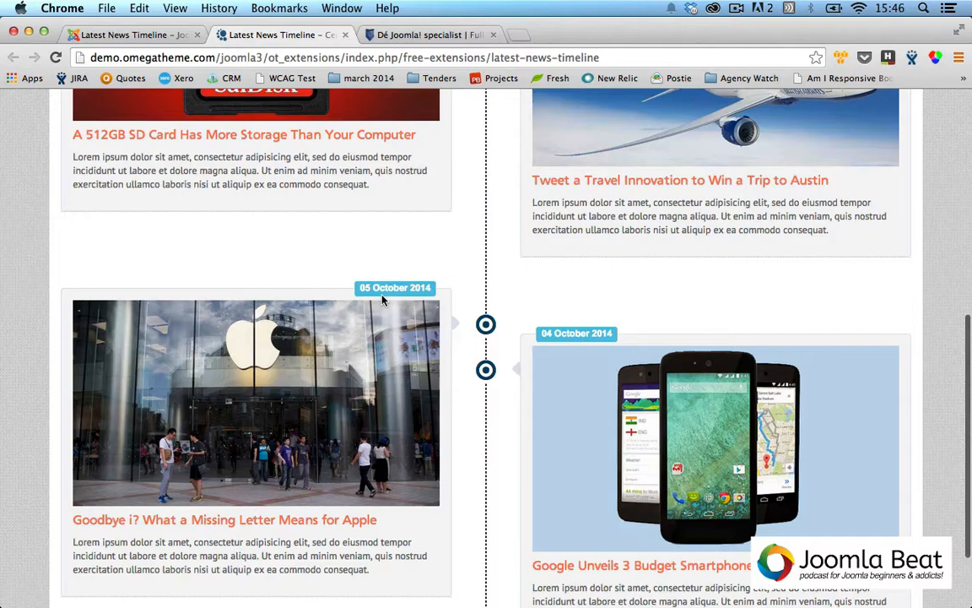
{"action": "scroll", "scroll_direction": "down", "scroll_amount": 3}
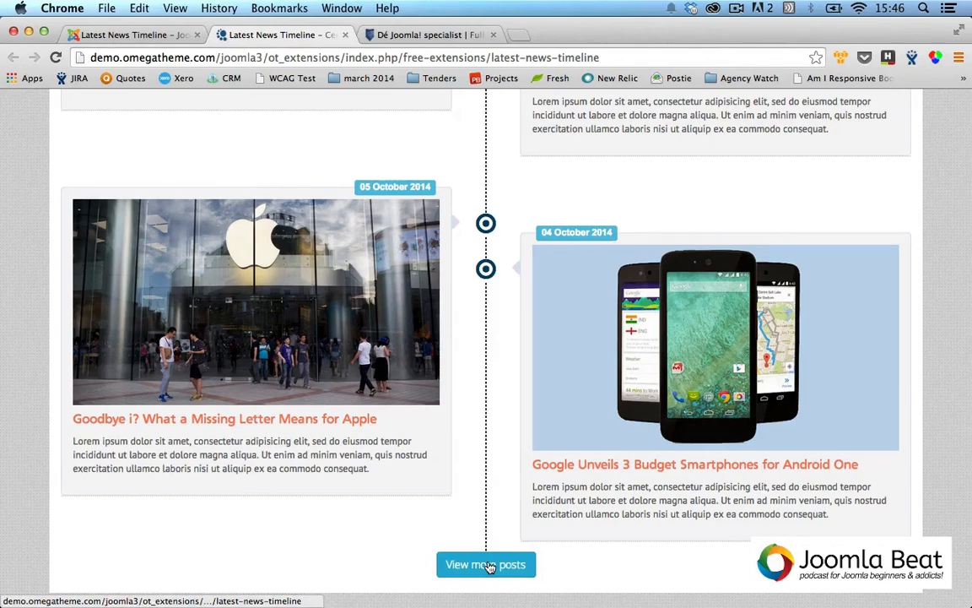
Keep scrolling so older posts load, reaching the 1 October and 30 September 2014 U2 album posts.
{"action": "scroll", "scroll_direction": "down", "scroll_amount": 3}
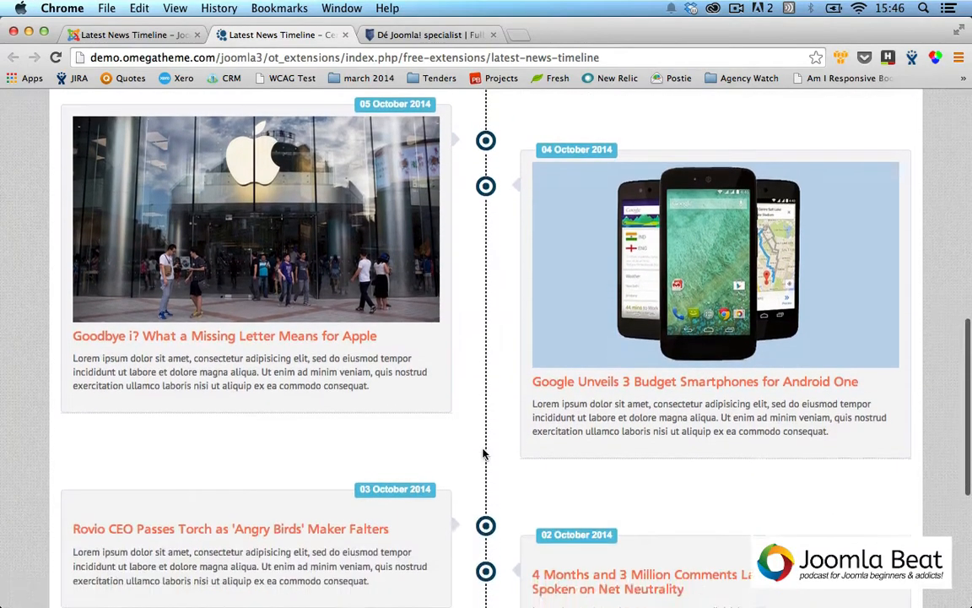
{"action": "scroll", "scroll_direction": "down", "scroll_amount": 3}
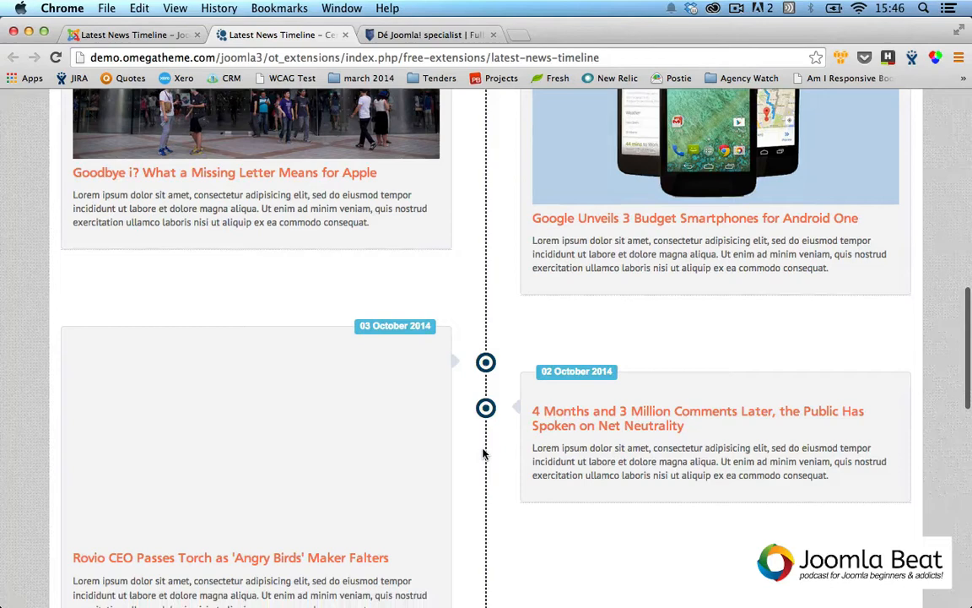
{"action": "scroll", "scroll_direction": "down", "scroll_amount": 3}
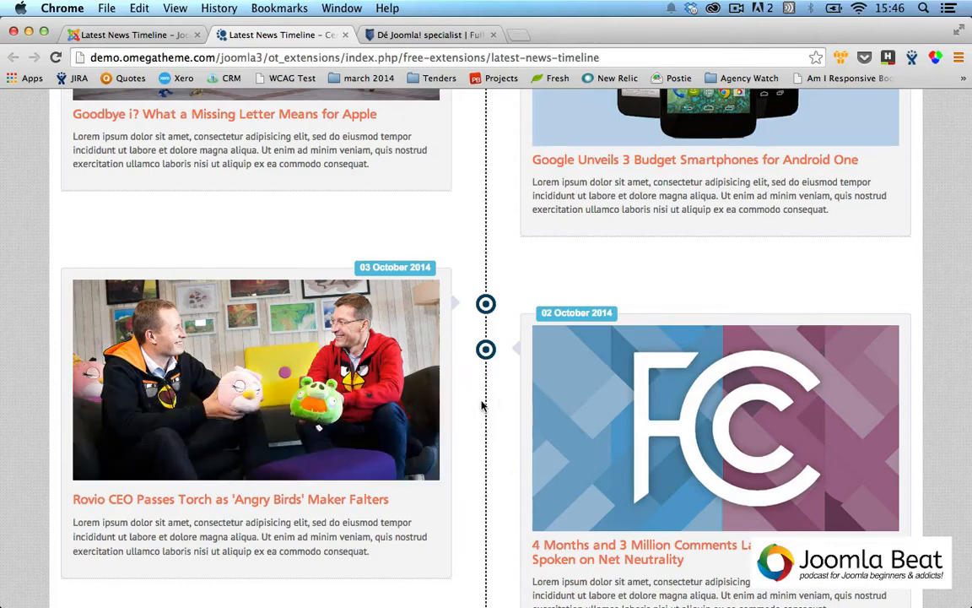
{"action": "scroll", "scroll_direction": "down", "scroll_amount": 3}
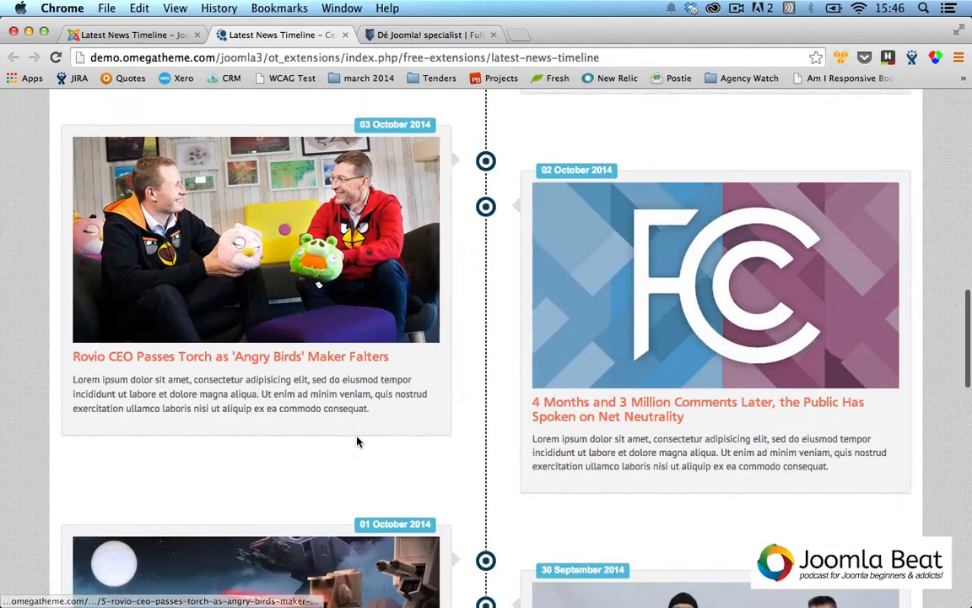
{"action": "scroll", "scroll_direction": "down", "scroll_amount": 3}
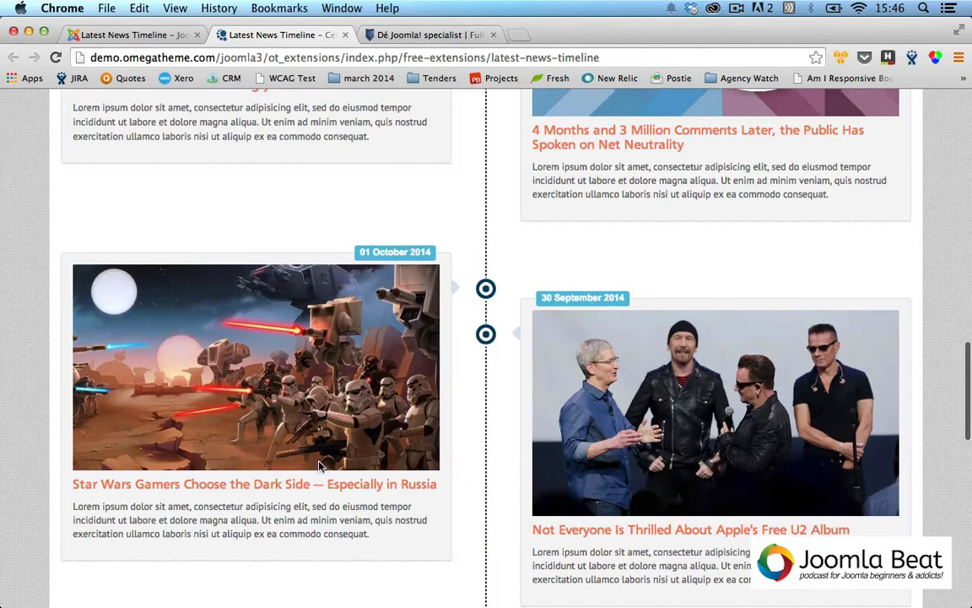
{"action": "mouse_move", "coordinate": [239, 495]}
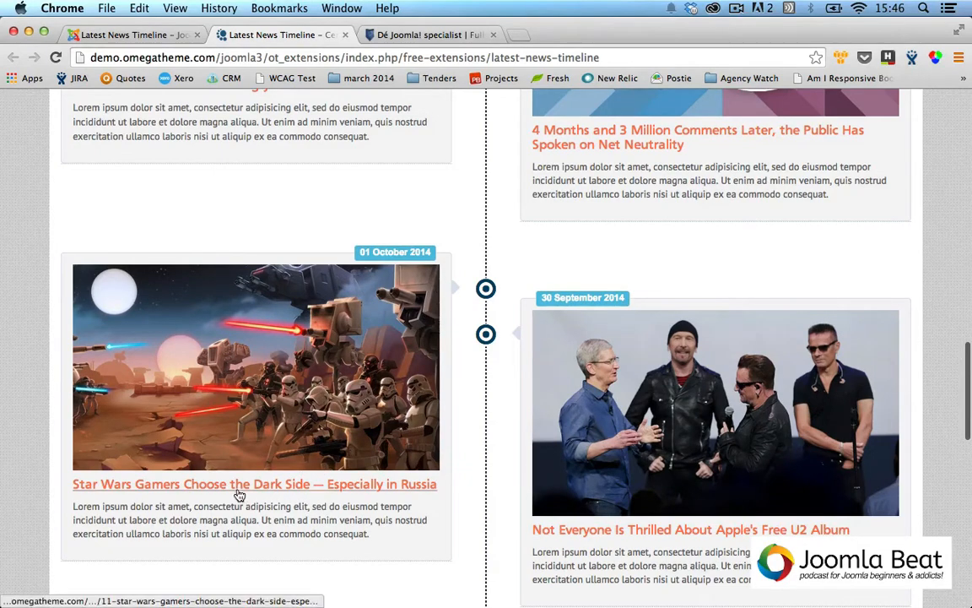
Open the 'Star Wars Gamers Choose the Dark Side — Especially in Russia' article page.
{"action": "left_click", "coordinate": [254, 484]}
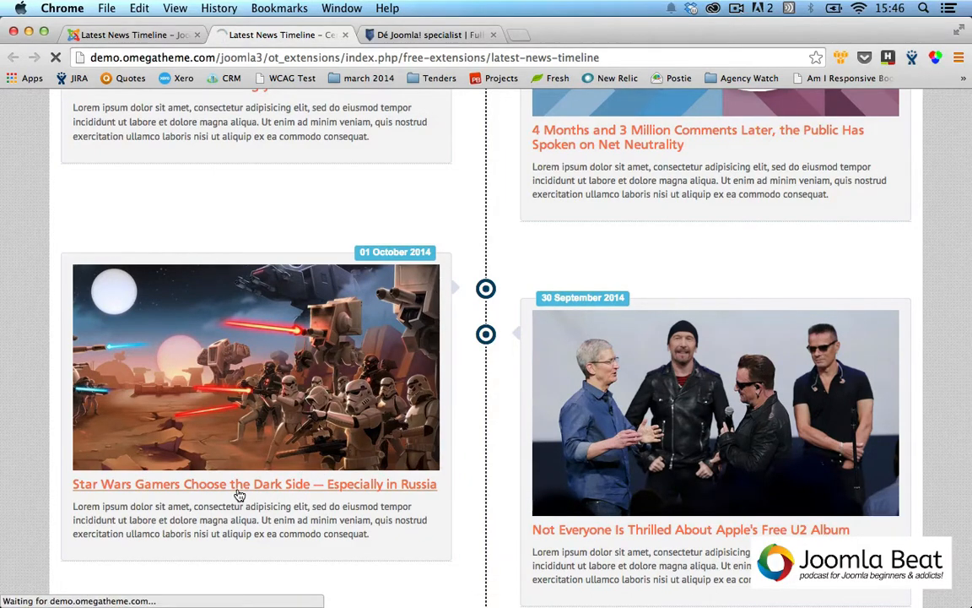
{"action": "left_click", "coordinate": [255, 484]}
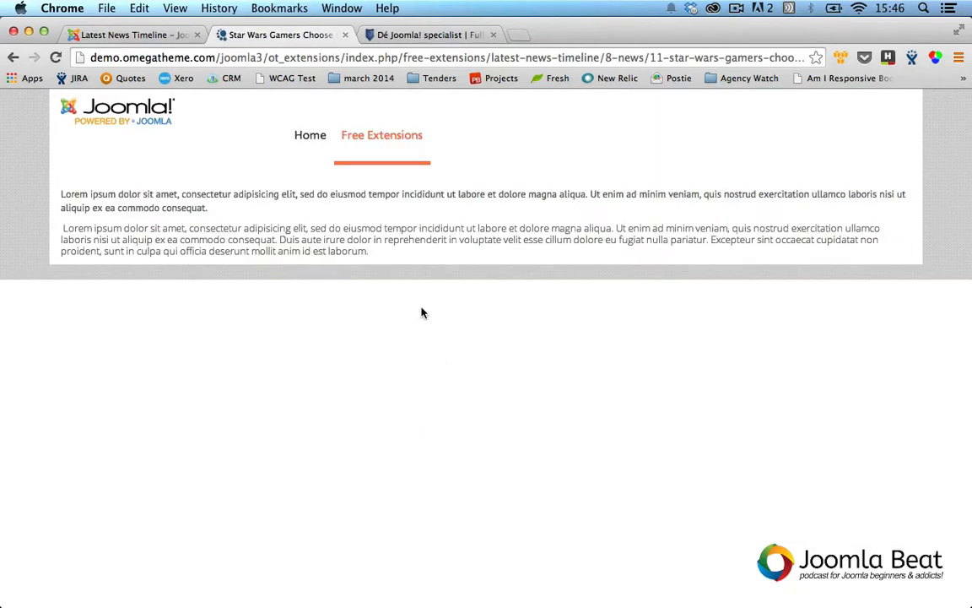
{"action": "mouse_move", "coordinate": [342, 247]}
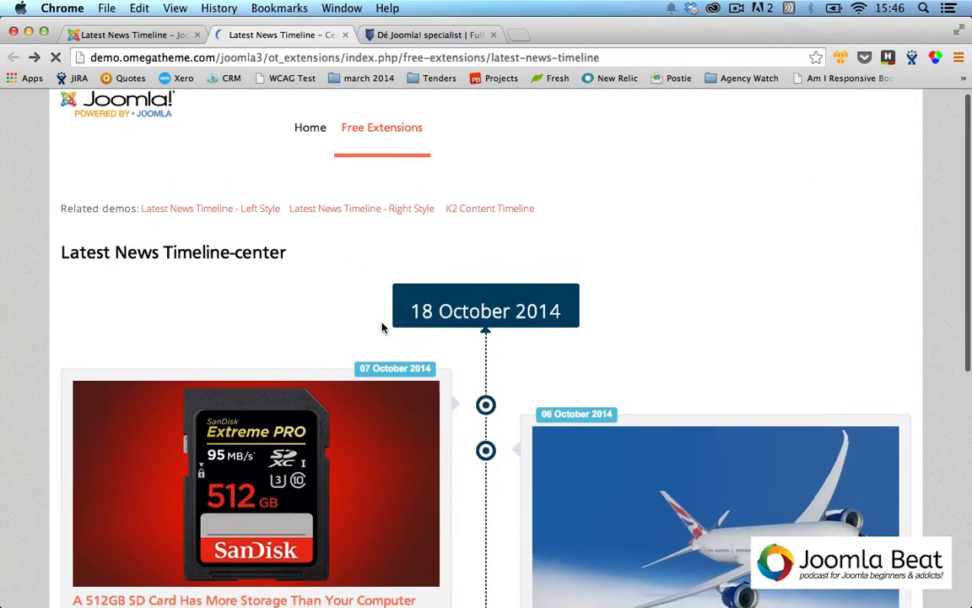
Return to the Latest News Timeline-center page, starting again from the 18 October 2014 header.
{"action": "scroll", "scroll_direction": "down", "scroll_amount": 3}
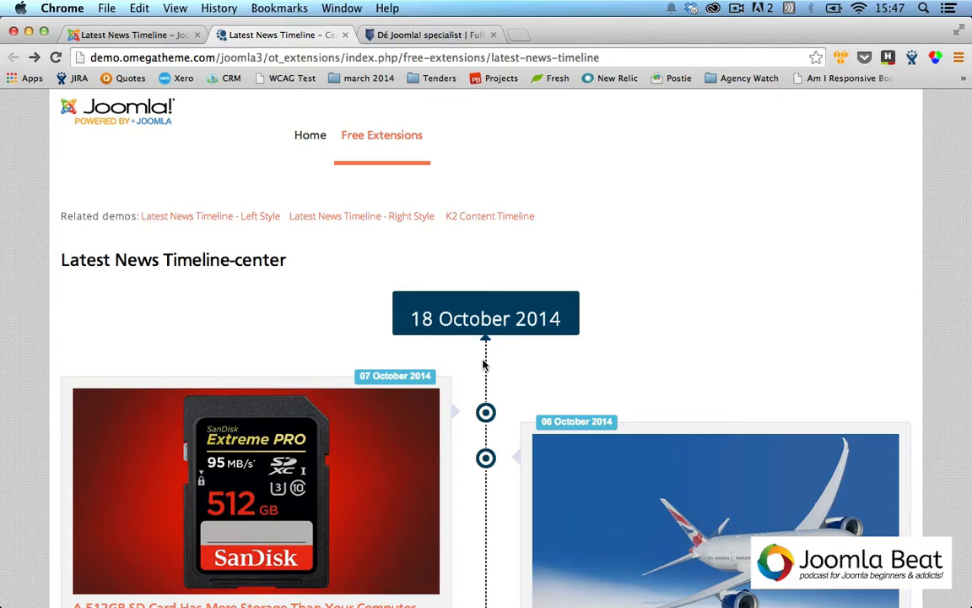
{"action": "scroll", "scroll_direction": "down", "scroll_amount": 3}
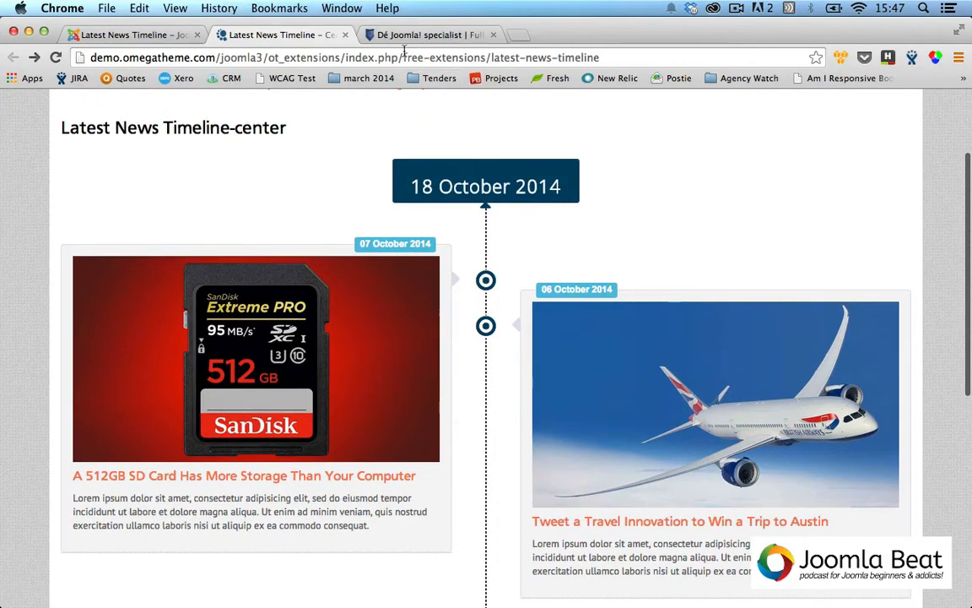
{"action": "mouse_move", "coordinate": [422, 35]}
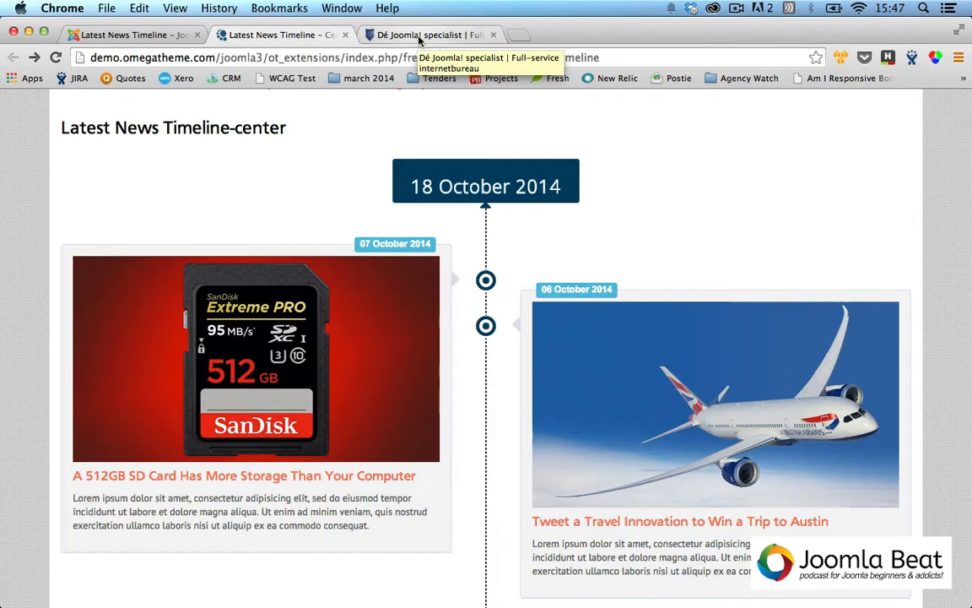
Show the perfectwebteam.nl homepage scrolled to its 'Waar wij mee bezig zijn' timeline.
{"action": "left_click", "coordinate": [433, 35]}
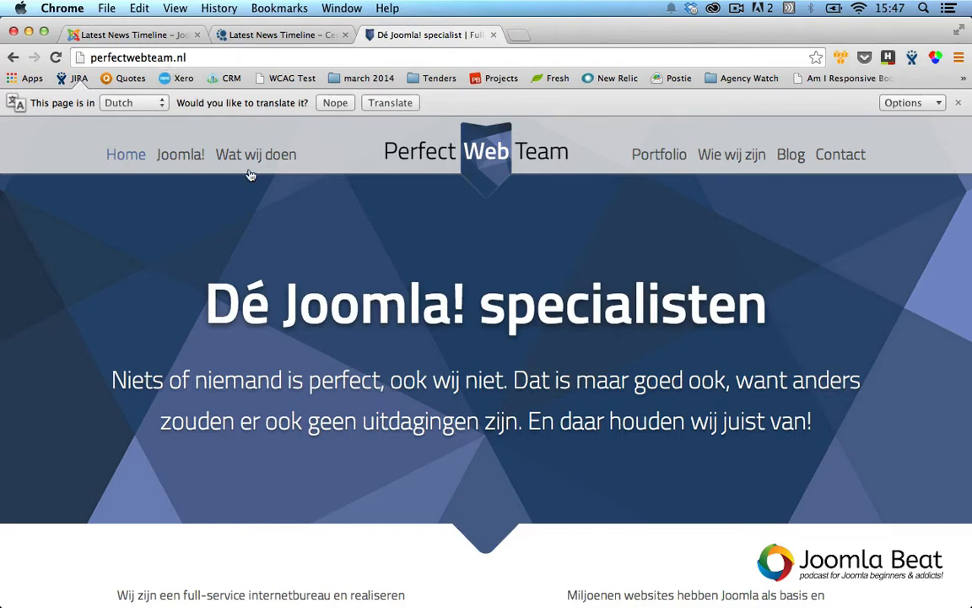
{"action": "scroll", "scroll_direction": "down", "scroll_amount": 3}
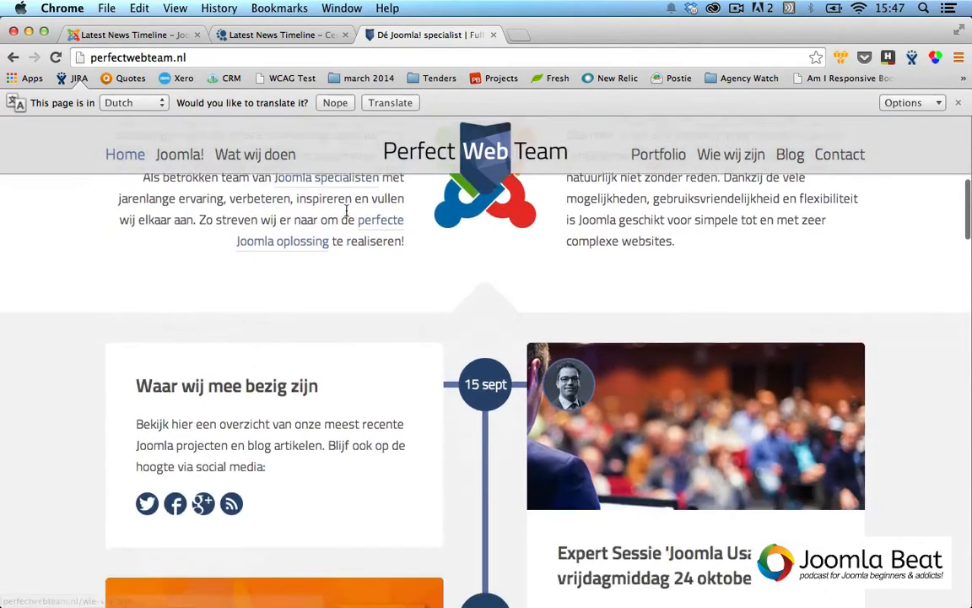
{"action": "scroll", "scroll_direction": "down", "scroll_amount": 3}
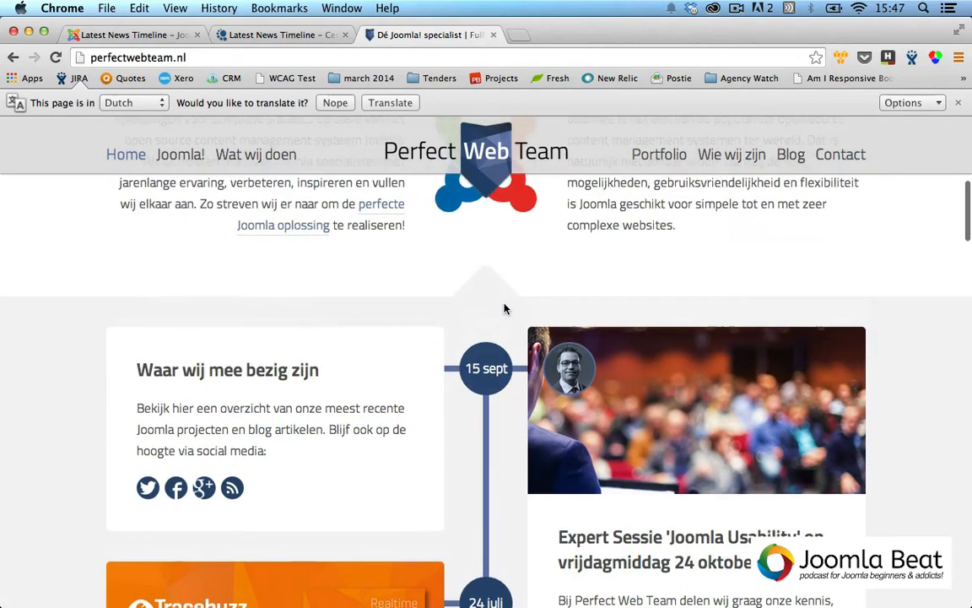
{"action": "scroll", "scroll_direction": "down", "scroll_amount": 3}
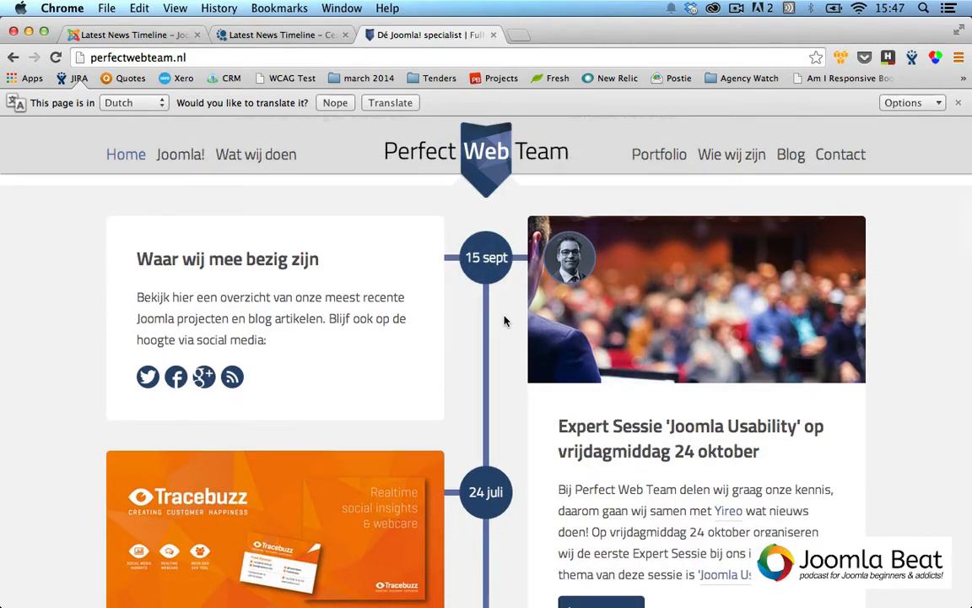
{"action": "scroll", "scroll_direction": "down", "scroll_amount": 3}
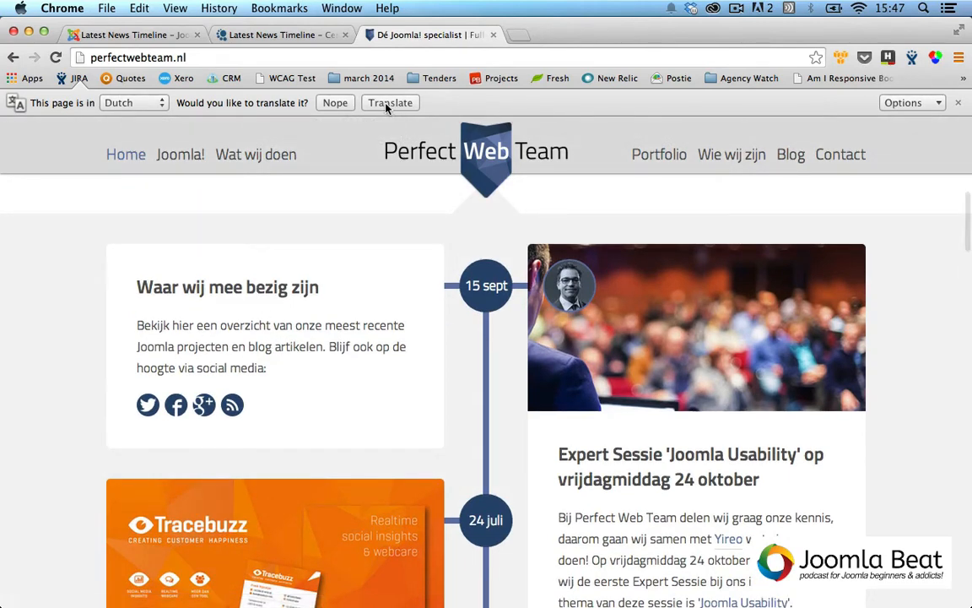
Translate the Dutch page into English, retrying after the server error.
{"action": "left_click", "coordinate": [390, 102]}
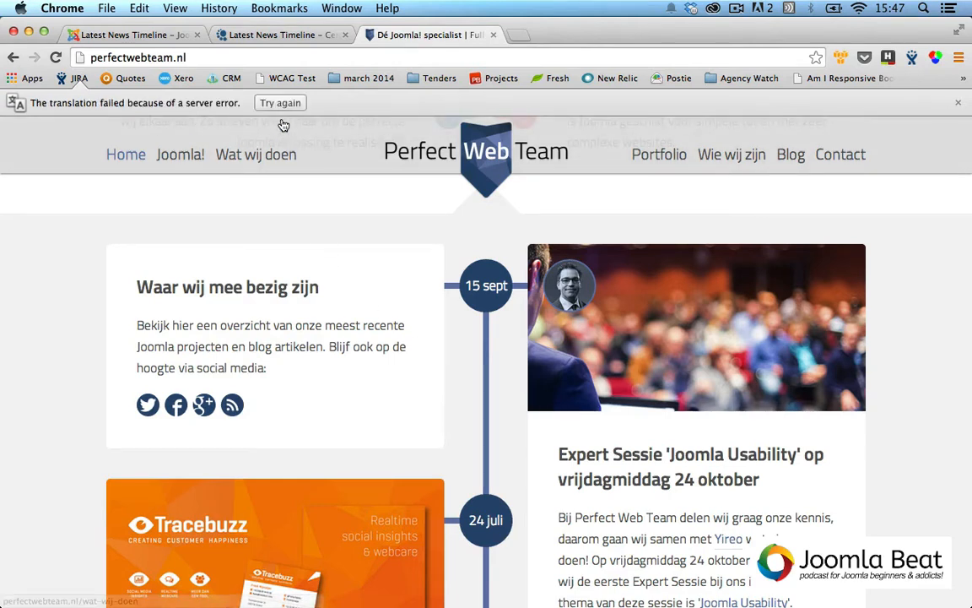
{"action": "left_click", "coordinate": [280, 102]}
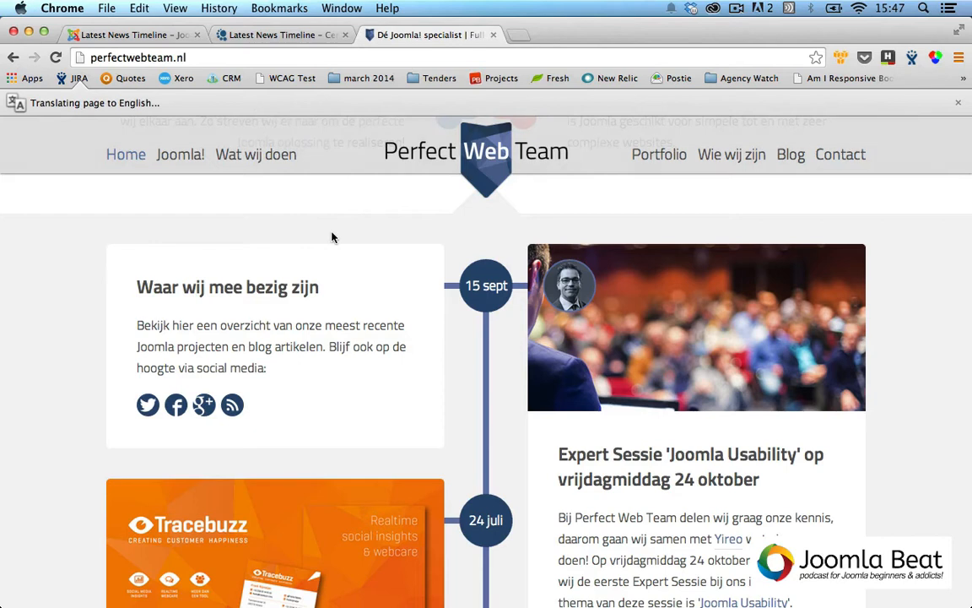
{"action": "mouse_move", "coordinate": [374, 270]}
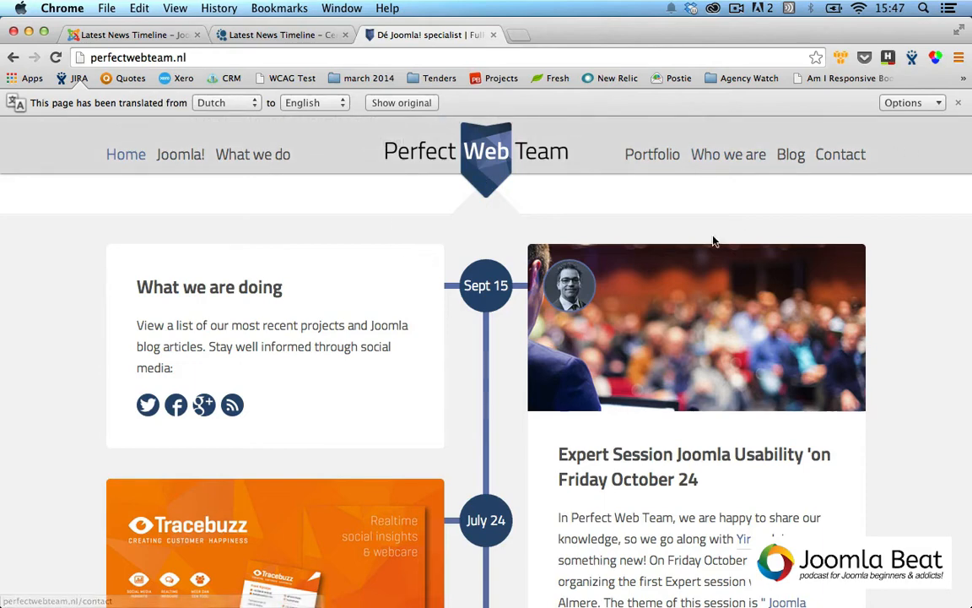
Scroll the translated timeline down to the 'Read more blog articles' and 'See more of our work' buttons.
{"action": "scroll", "scroll_direction": "down", "scroll_amount": 3}
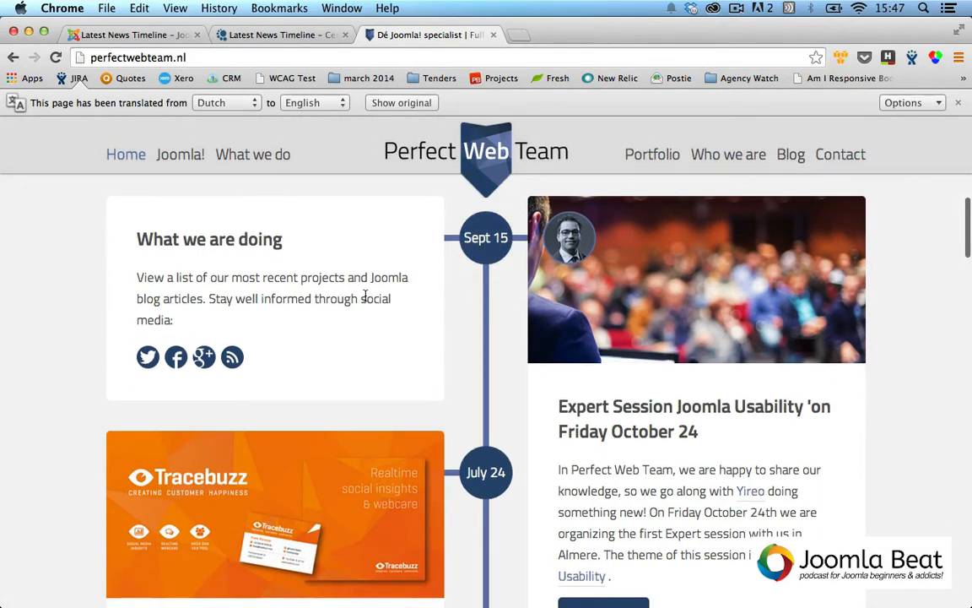
{"action": "scroll", "scroll_direction": "down", "scroll_amount": 3}
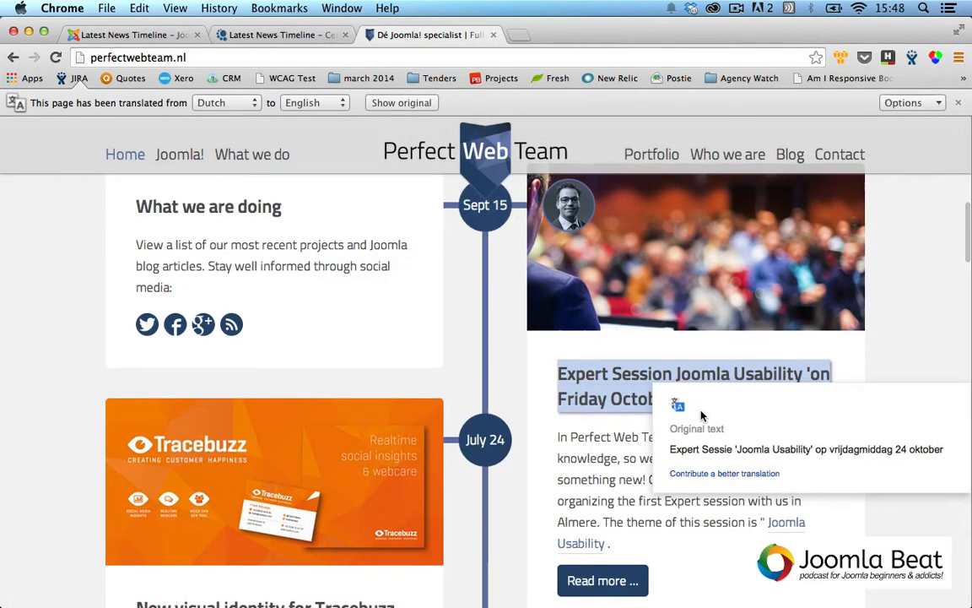
{"action": "scroll", "scroll_direction": "down", "scroll_amount": 3}
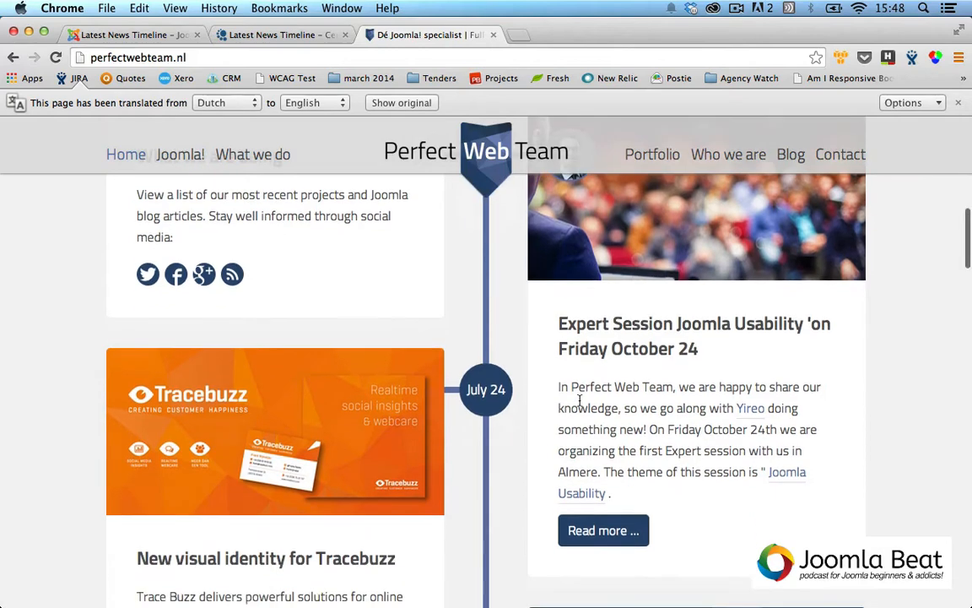
{"action": "scroll", "scroll_direction": "down", "scroll_amount": 3}
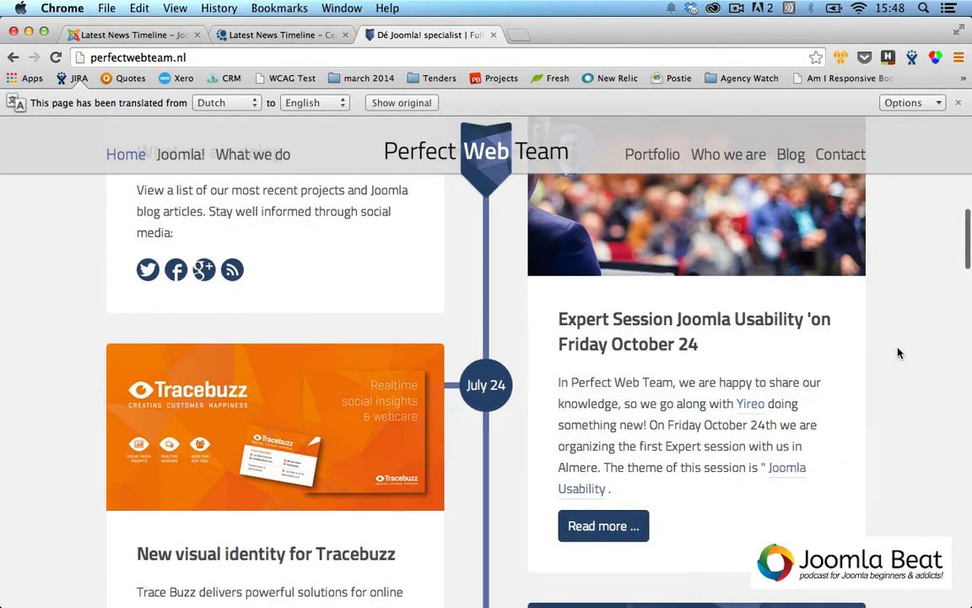
{"action": "scroll", "scroll_direction": "down", "scroll_amount": 3}
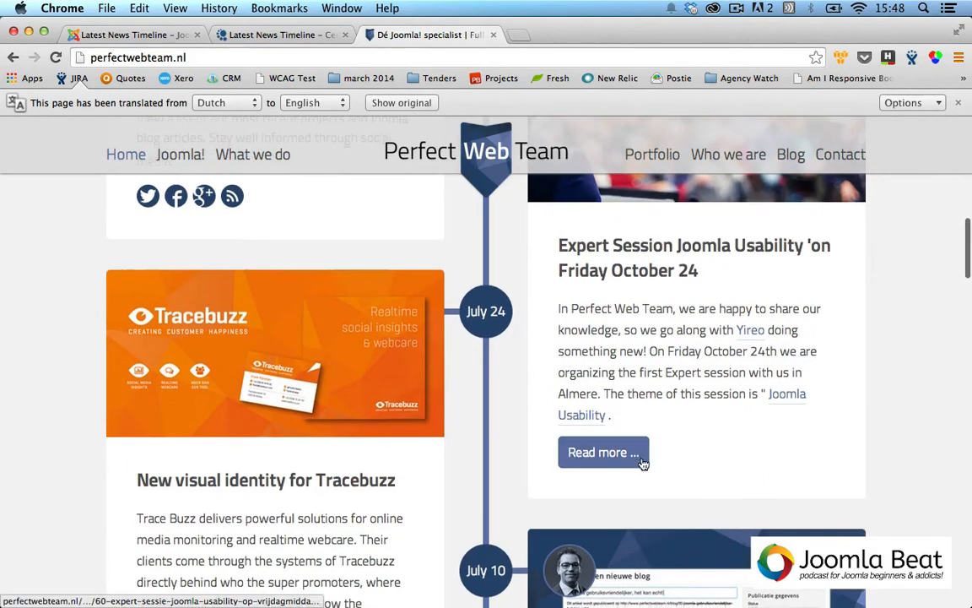
{"action": "scroll", "scroll_direction": "down", "scroll_amount": 3}
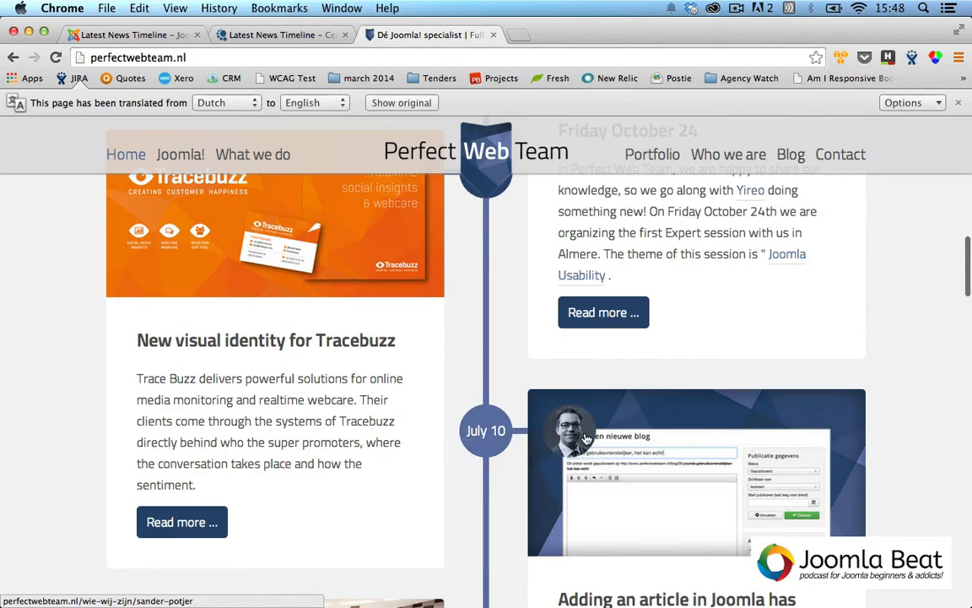
{"action": "mouse_move", "coordinate": [573, 432]}
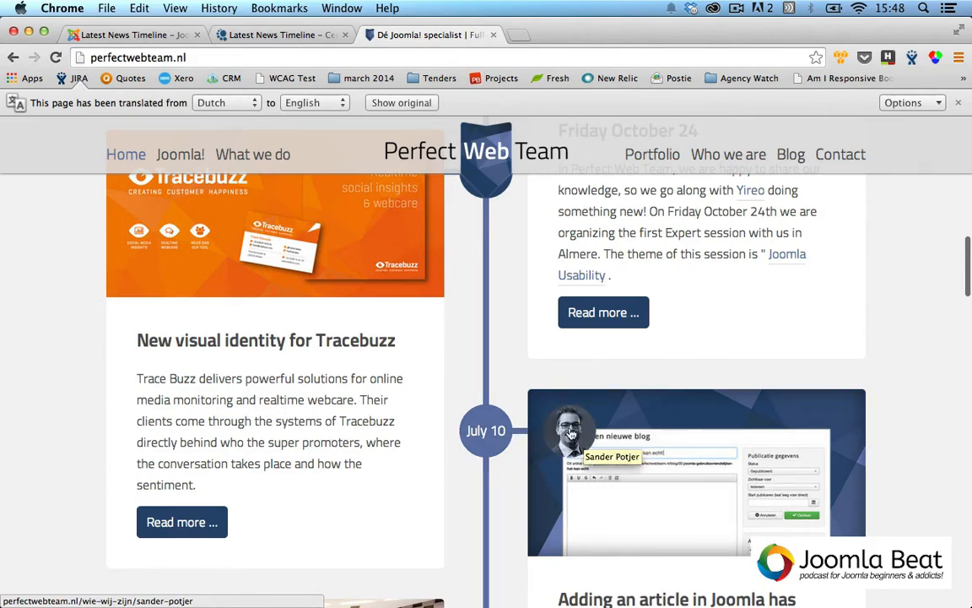
{"action": "scroll", "scroll_direction": "down", "scroll_amount": 3}
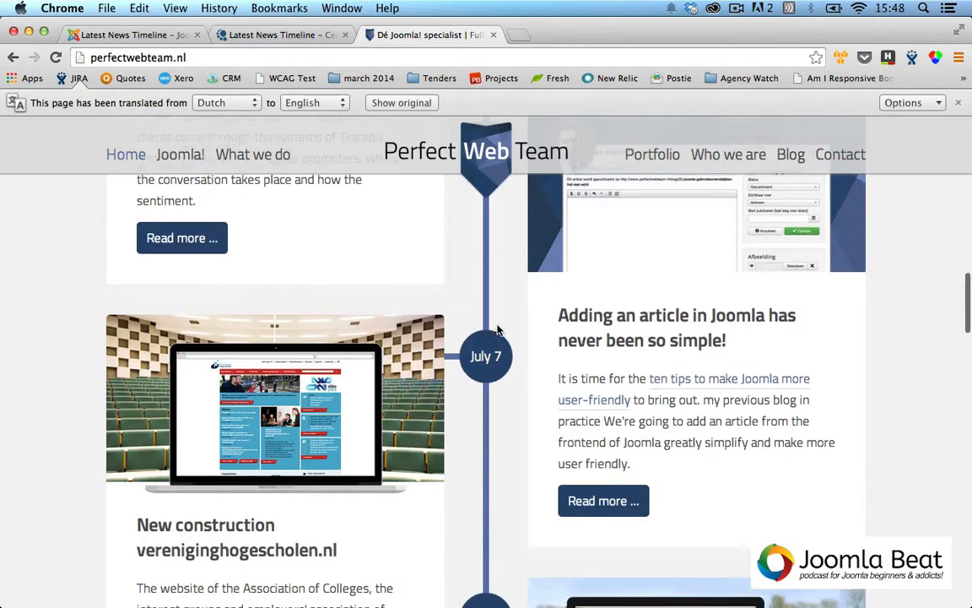
{"action": "scroll", "scroll_direction": "down", "scroll_amount": 3}
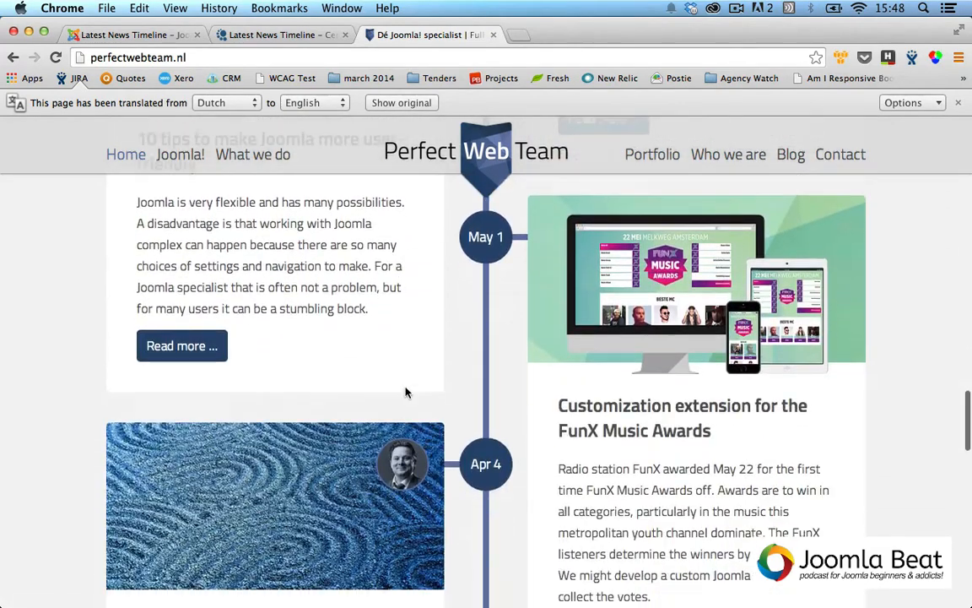
{"action": "scroll", "scroll_direction": "down", "scroll_amount": 3}
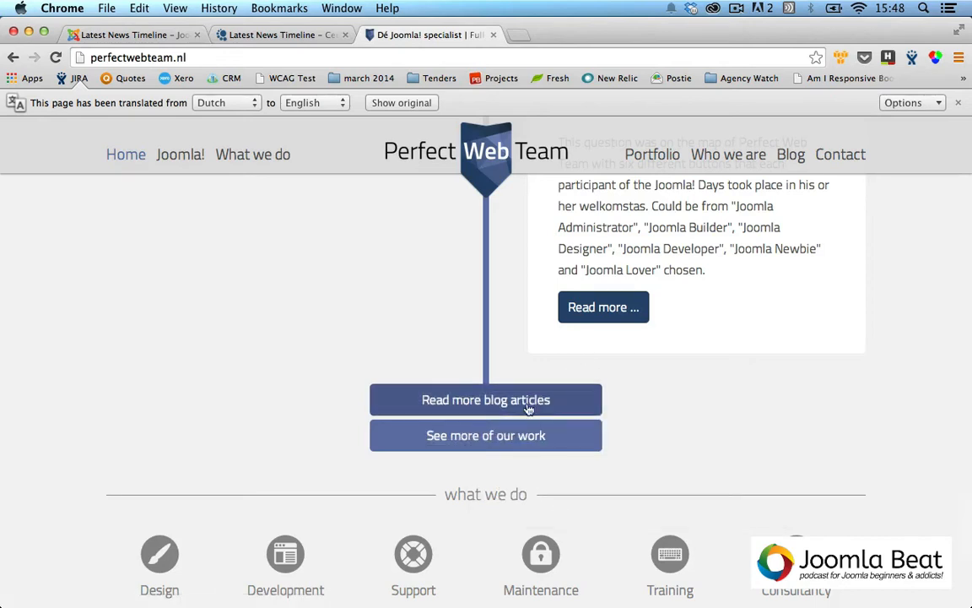
Open 'See more of our work' and browse the project timeline down to Aug 21.
{"action": "left_click", "coordinate": [486, 400]}
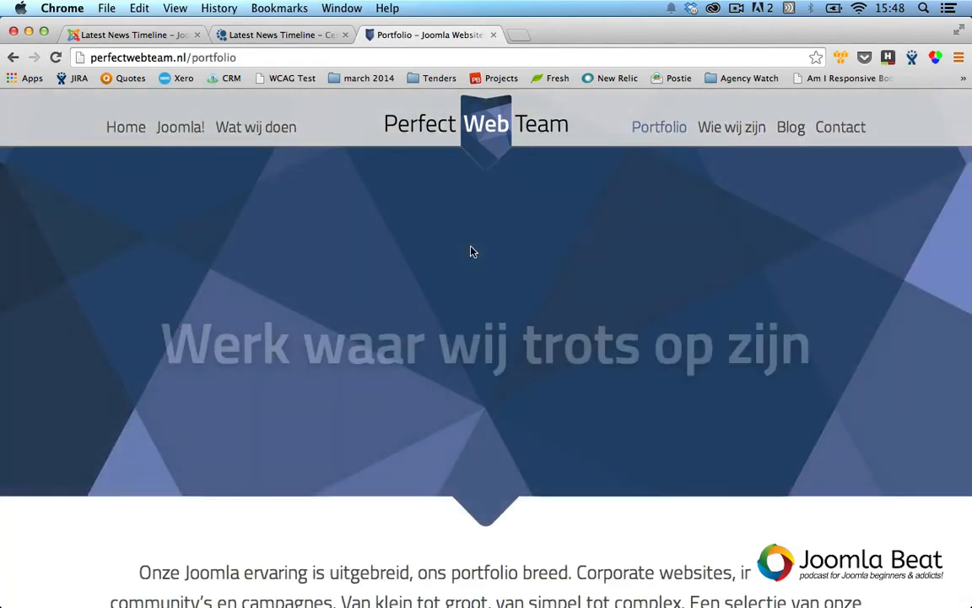
{"action": "scroll", "scroll_direction": "down", "scroll_amount": 3}
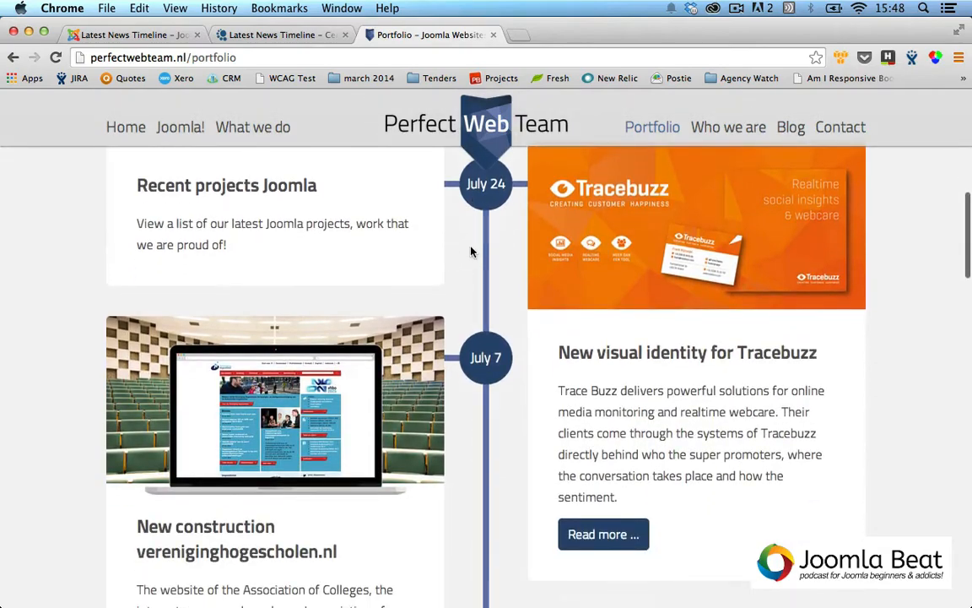
{"action": "scroll", "scroll_direction": "down", "scroll_amount": 3}
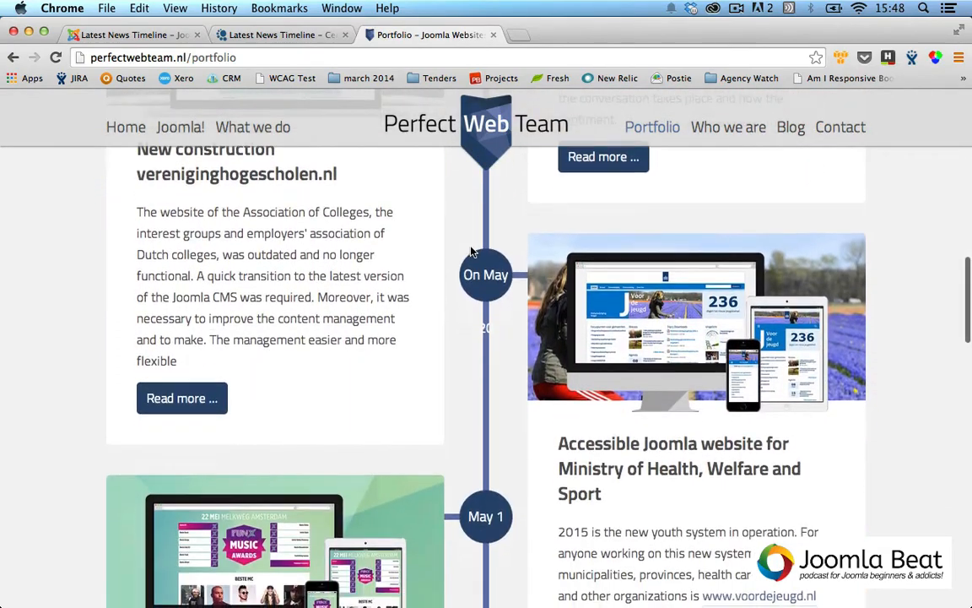
{"action": "scroll", "scroll_direction": "down", "scroll_amount": 3}
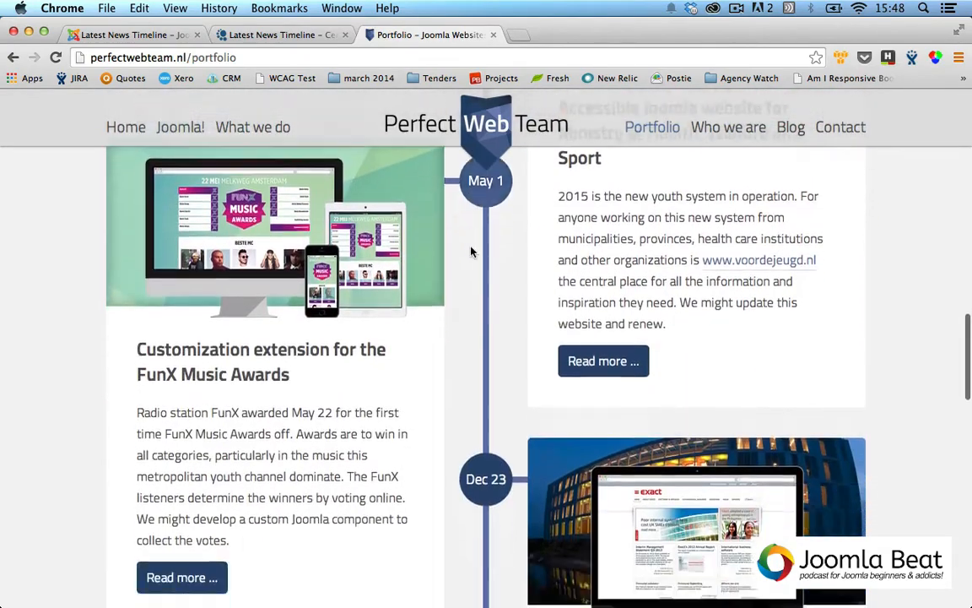
{"action": "scroll", "scroll_direction": "down", "scroll_amount": 3}
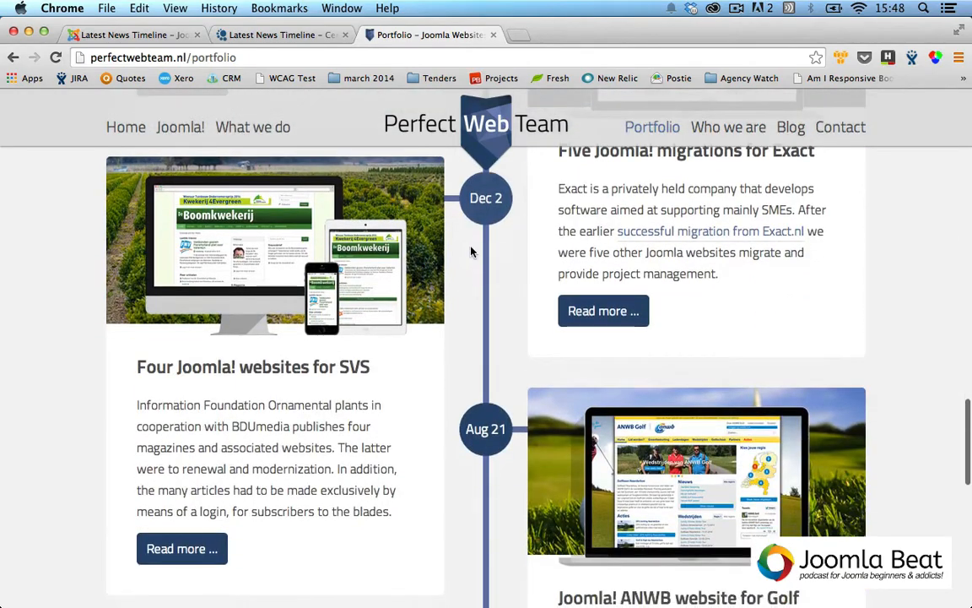
{"action": "scroll", "scroll_direction": "down", "scroll_amount": 3}
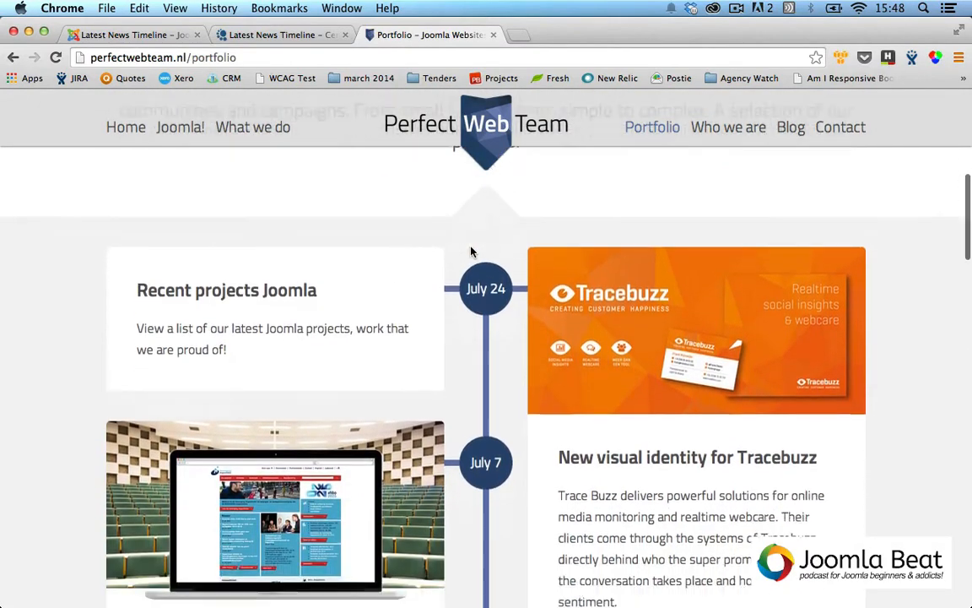
{"action": "scroll", "scroll_direction": "down", "scroll_amount": 3}
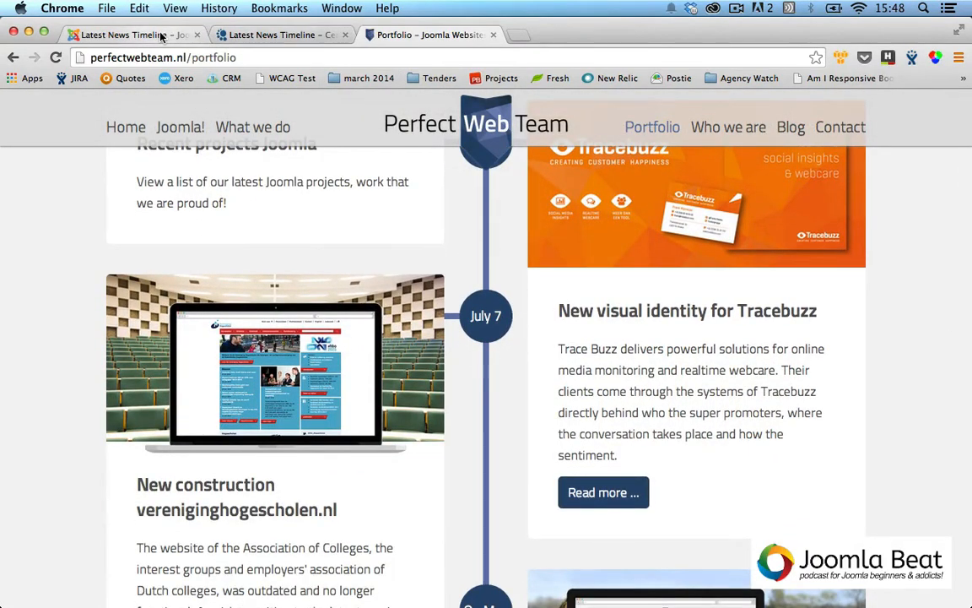
Go back to the Latest News Timeline listing and scroll to its Images and Reviews sections.
{"action": "left_click", "coordinate": [127, 35]}
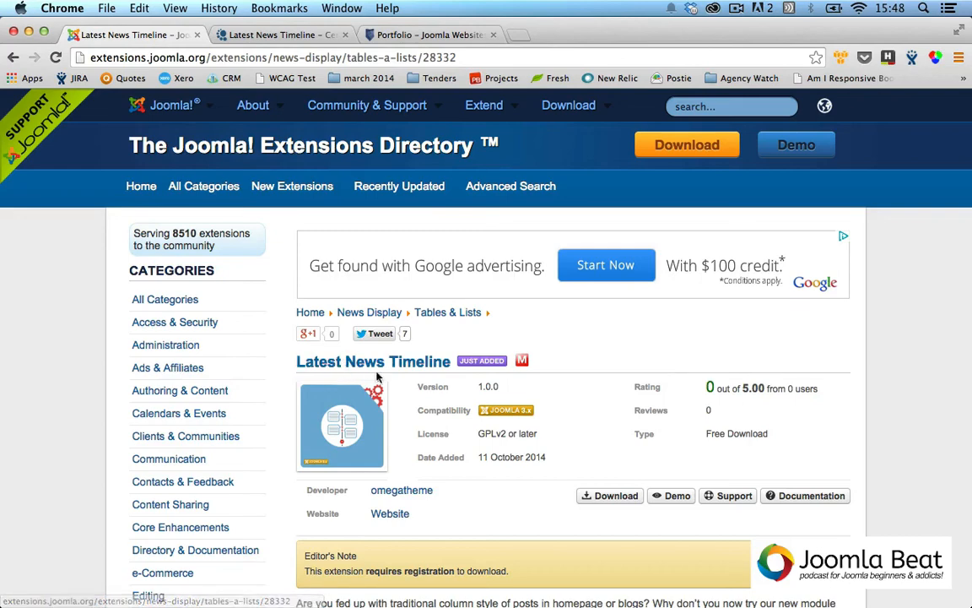
{"action": "scroll", "scroll_direction": "down", "scroll_amount": 3}
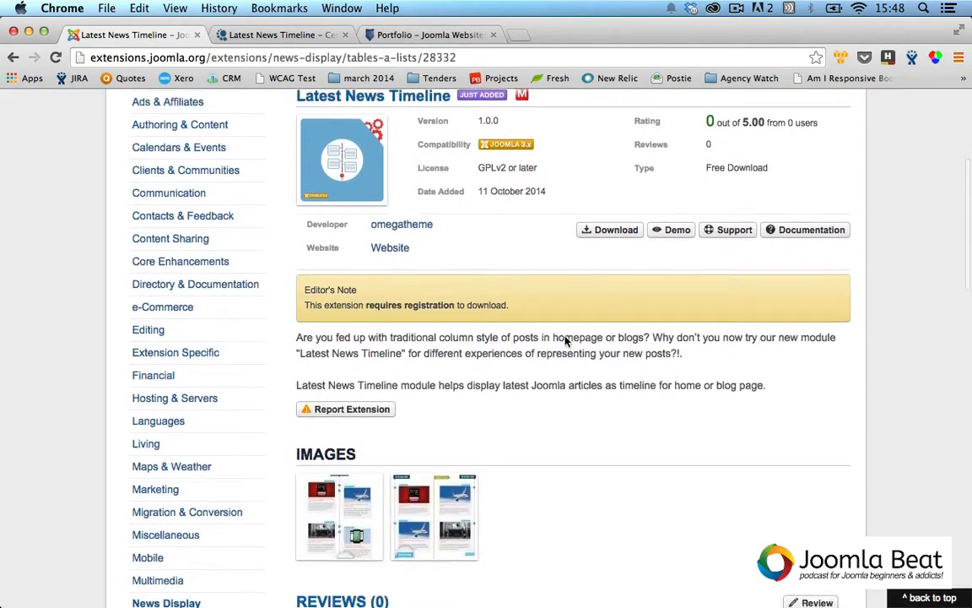
{"action": "scroll", "scroll_direction": "down", "scroll_amount": 3}
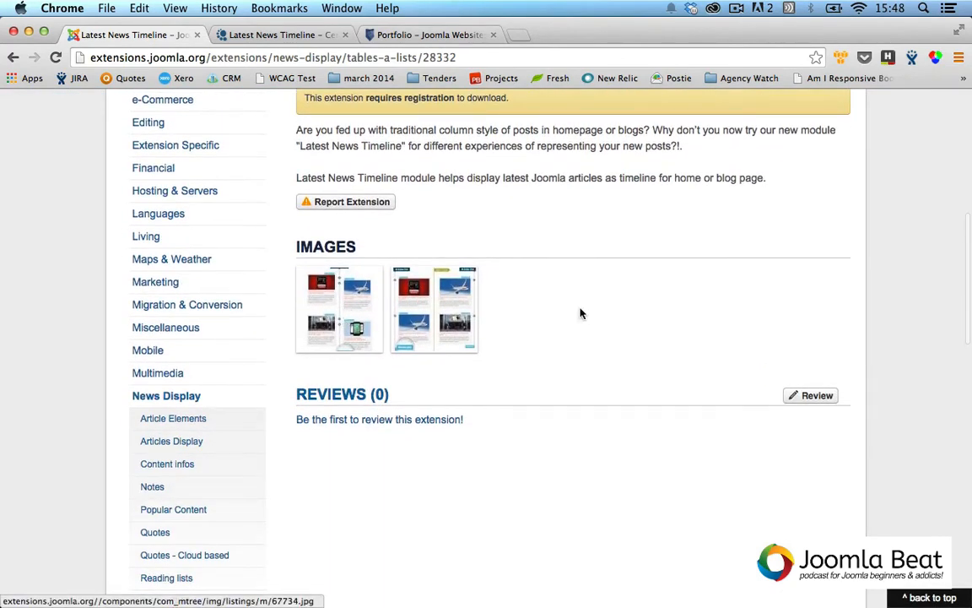